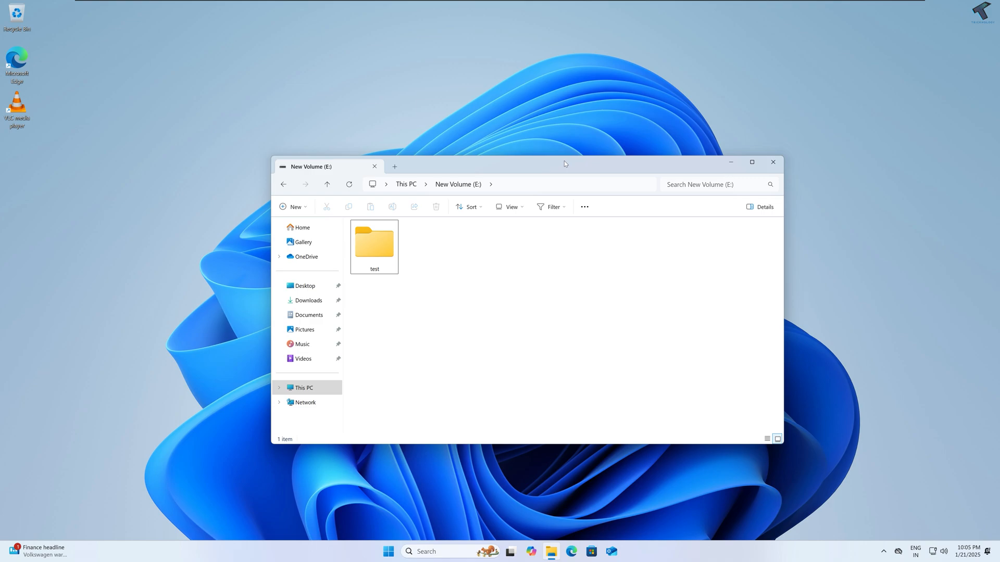
{"action": "mouse_move", "coordinate": [554, 169]}
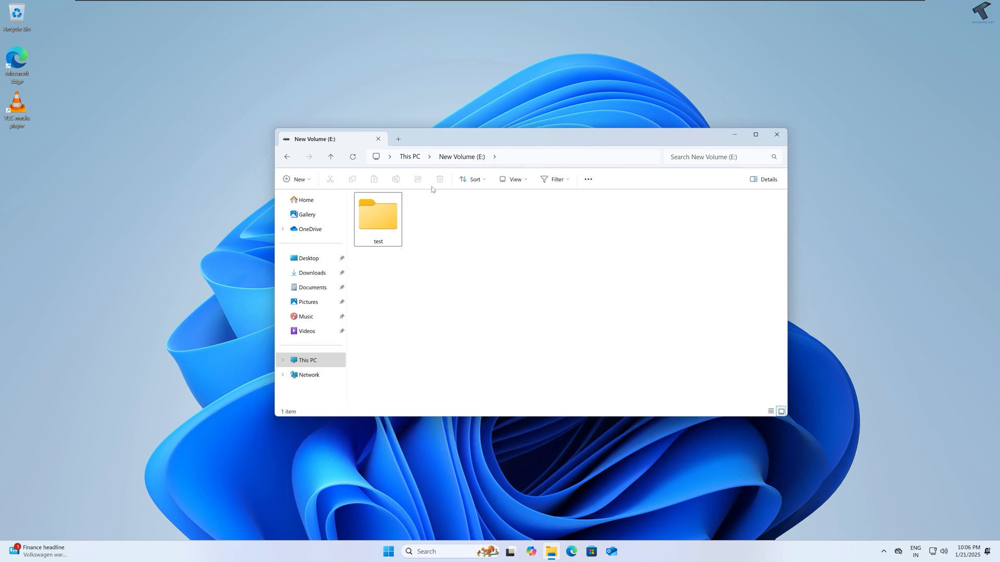
Open the test folder's Properties on the Security tab.
{"action": "left_click", "coordinate": [377, 218]}
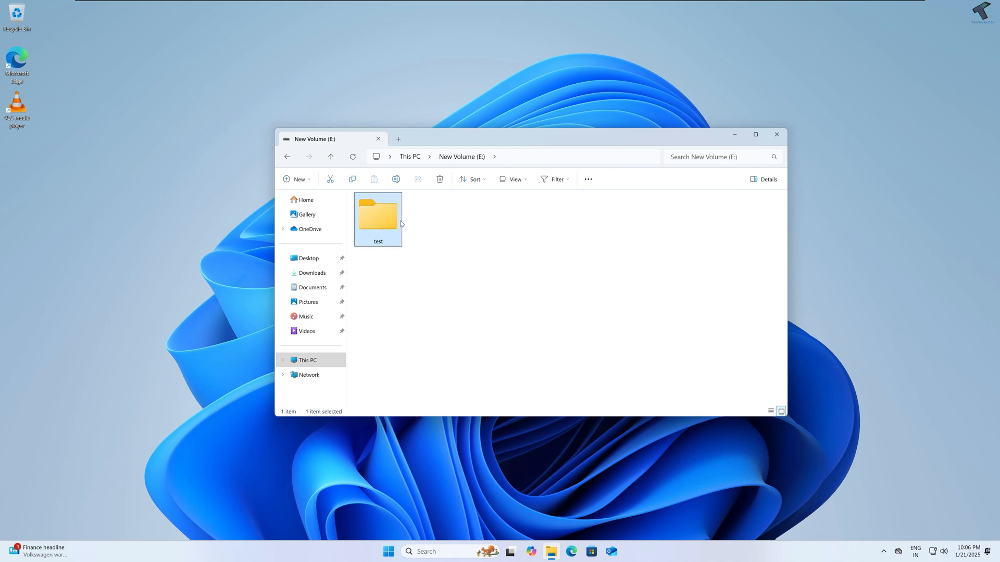
{"action": "right_click", "coordinate": [378, 216]}
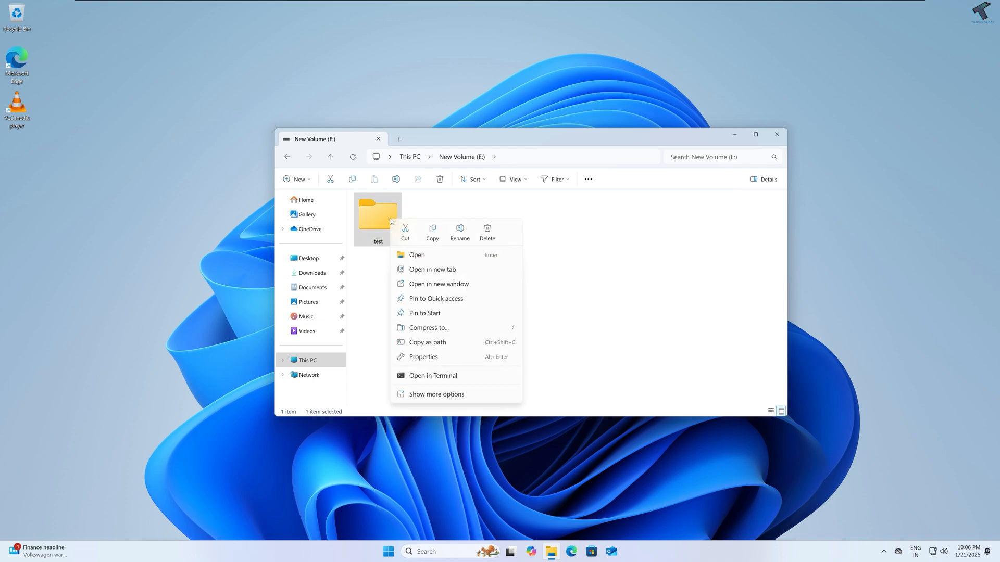
{"action": "left_click", "coordinate": [433, 359]}
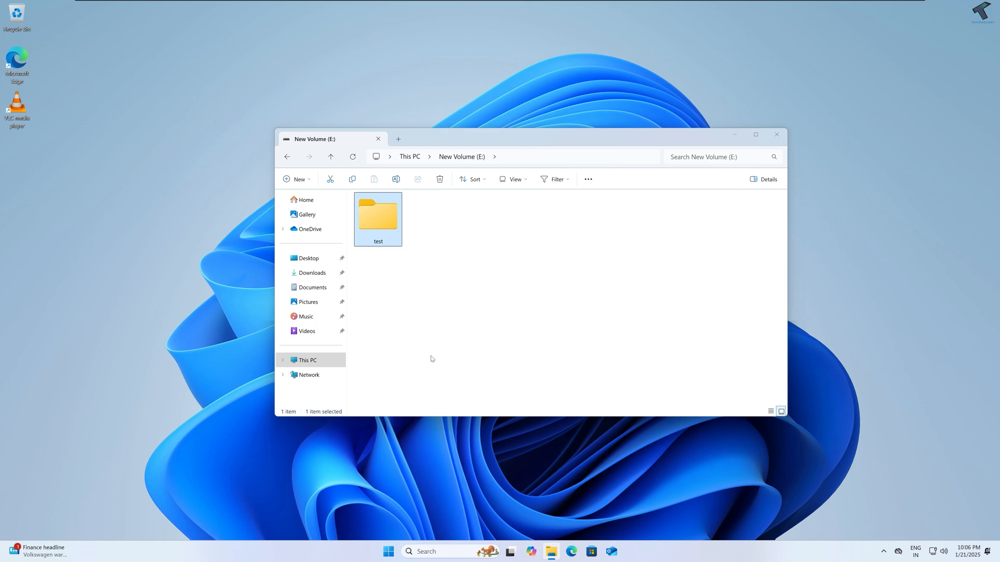
{"action": "left_click", "coordinate": [377, 214]}
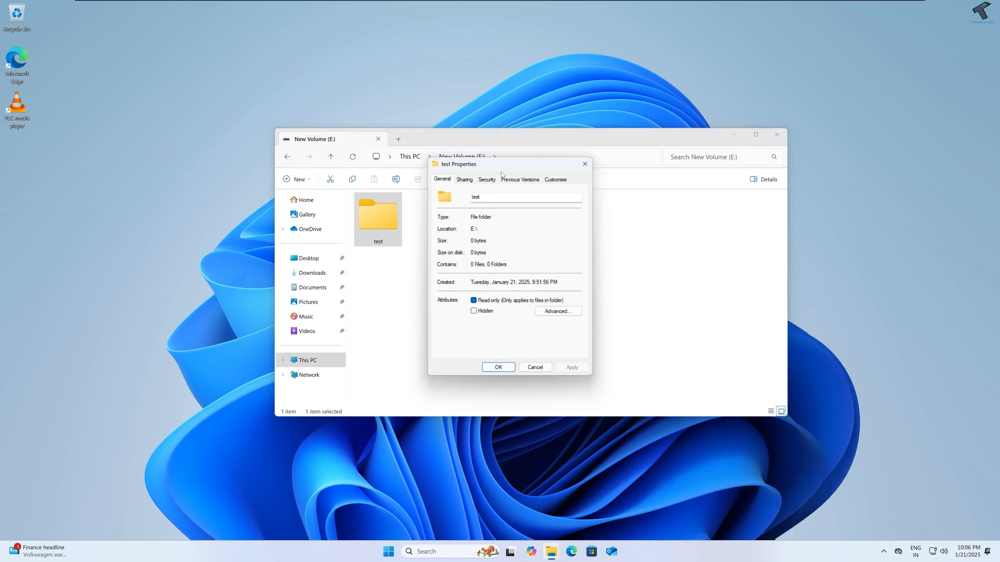
{"action": "left_click", "coordinate": [486, 179]}
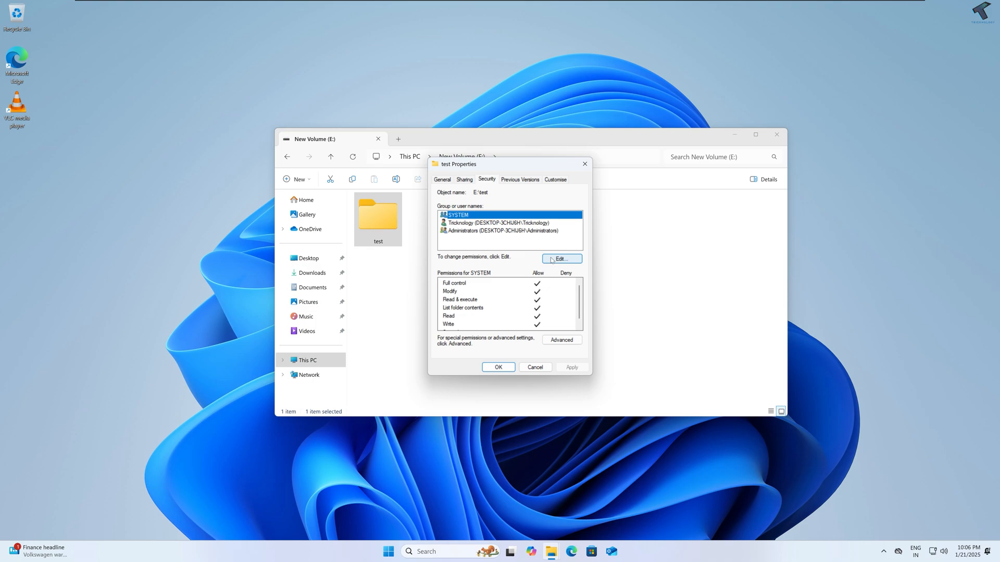
Add the user 'test' to the folder's permission entries.
{"action": "left_click", "coordinate": [561, 259]}
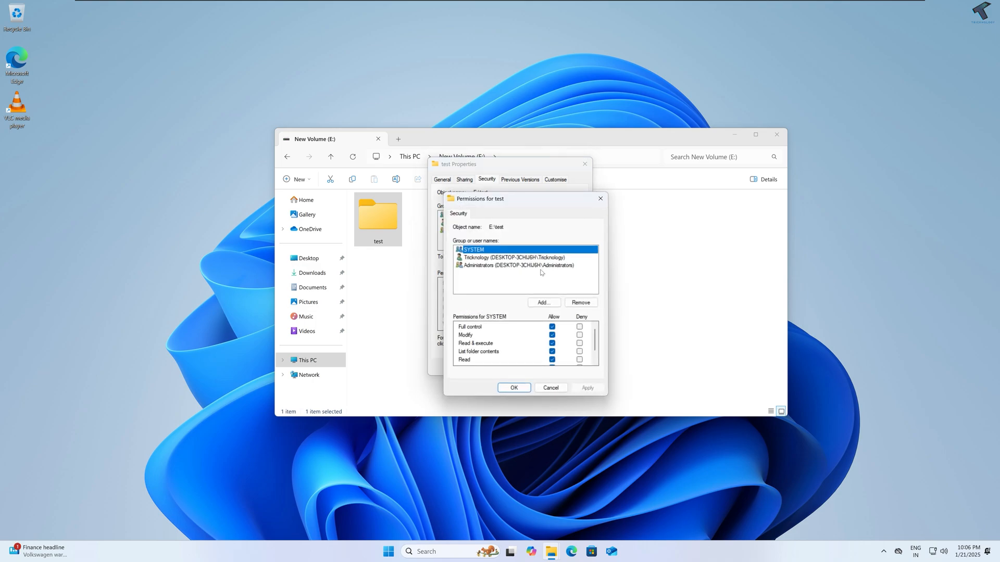
{"action": "left_click", "coordinate": [543, 302]}
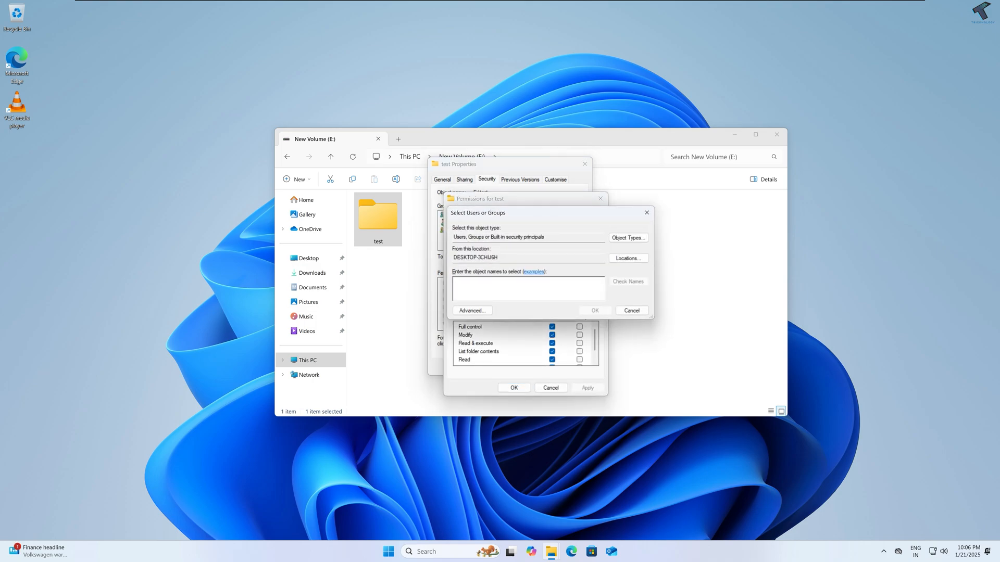
{"action": "left_click", "coordinate": [387, 551]}
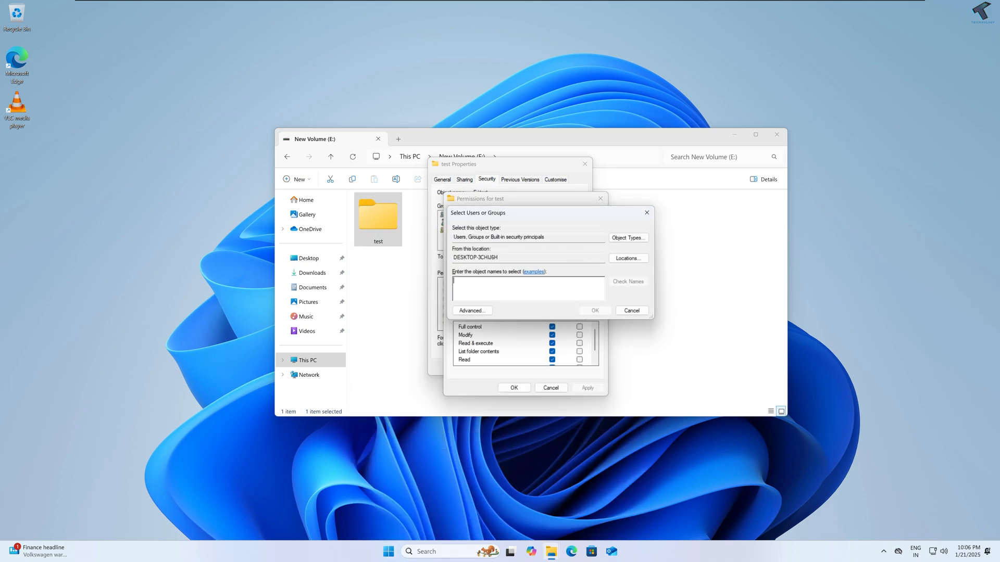
{"action": "type", "text": "test"}
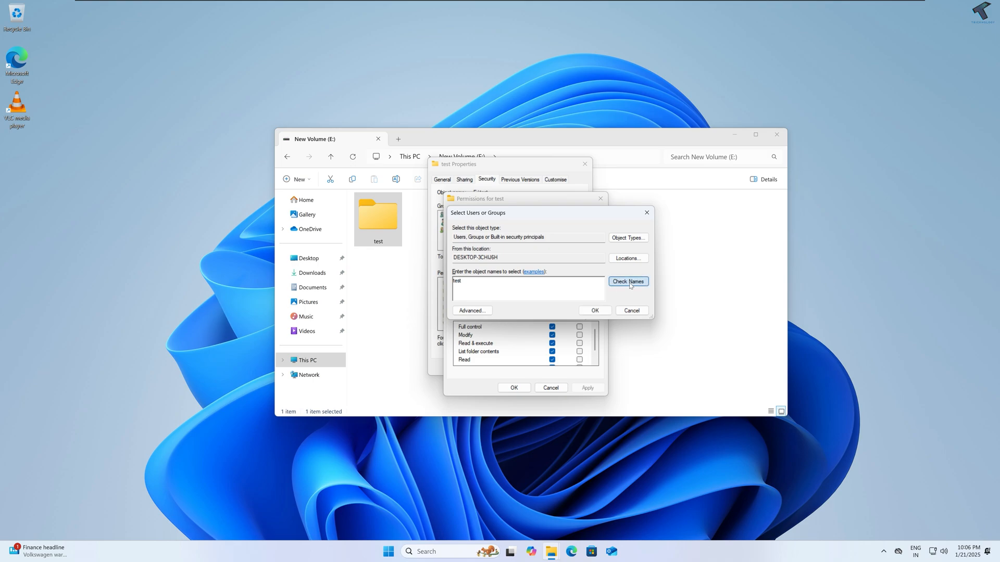
{"action": "left_click", "coordinate": [595, 310]}
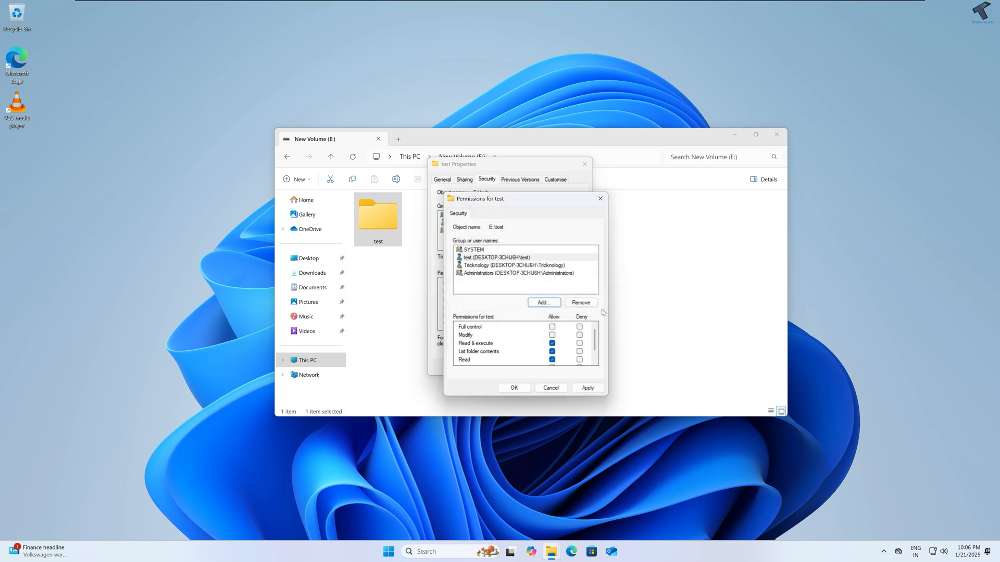
Allow Full control for the test user's permission entry.
{"action": "left_click", "coordinate": [492, 257]}
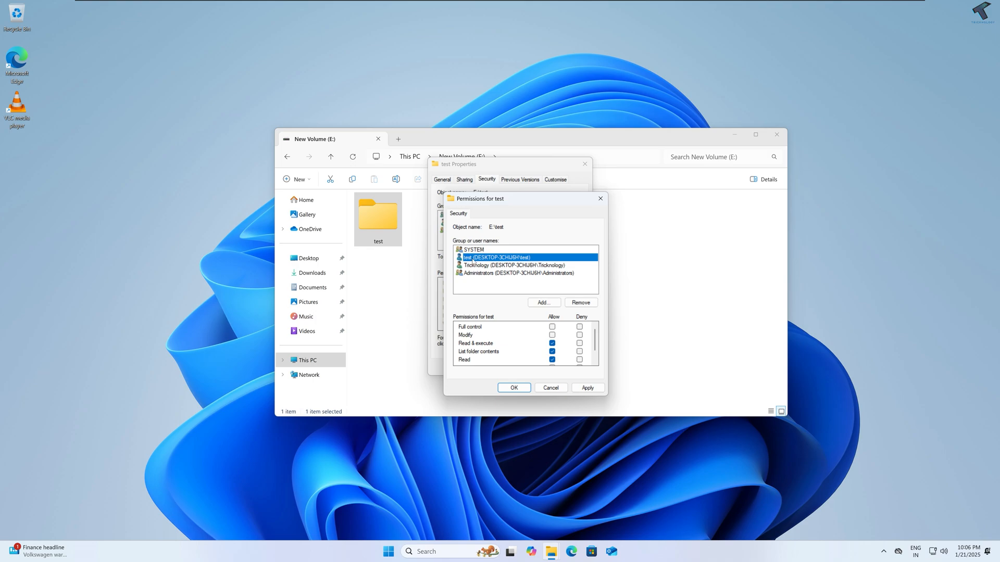
{"action": "scroll", "scroll_direction": "down", "scroll_amount": 3}
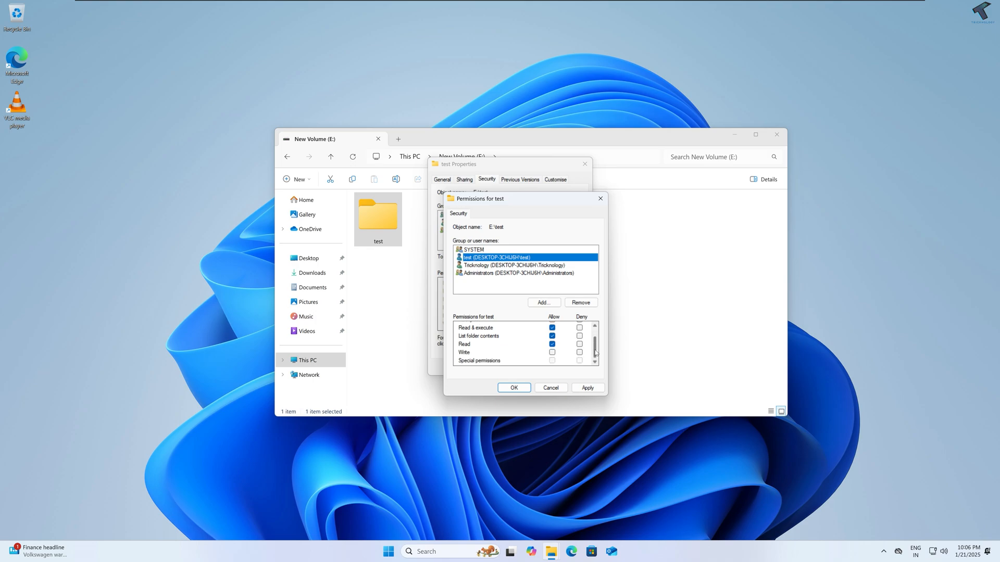
{"action": "left_click", "coordinate": [552, 352]}
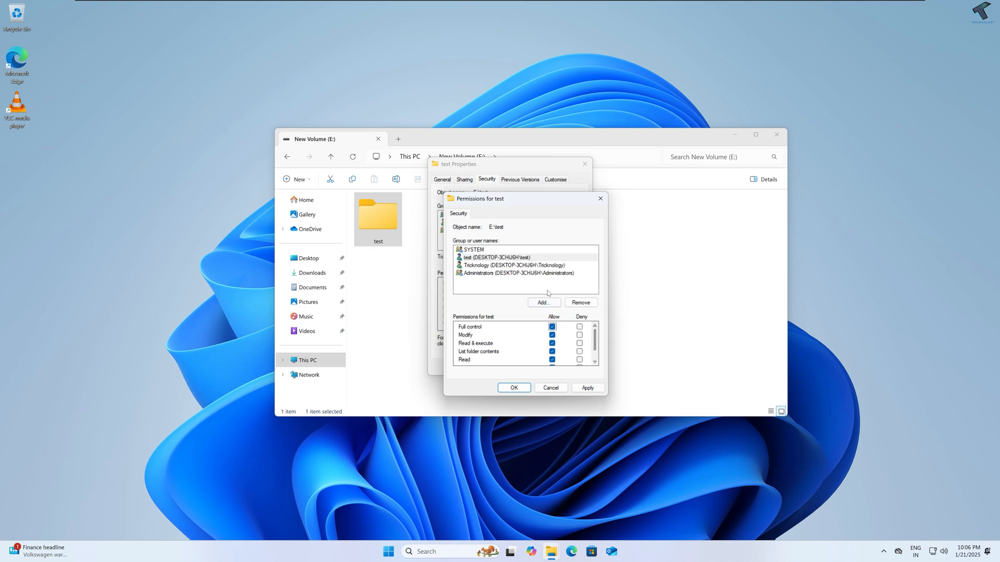
{"action": "left_click", "coordinate": [543, 302]}
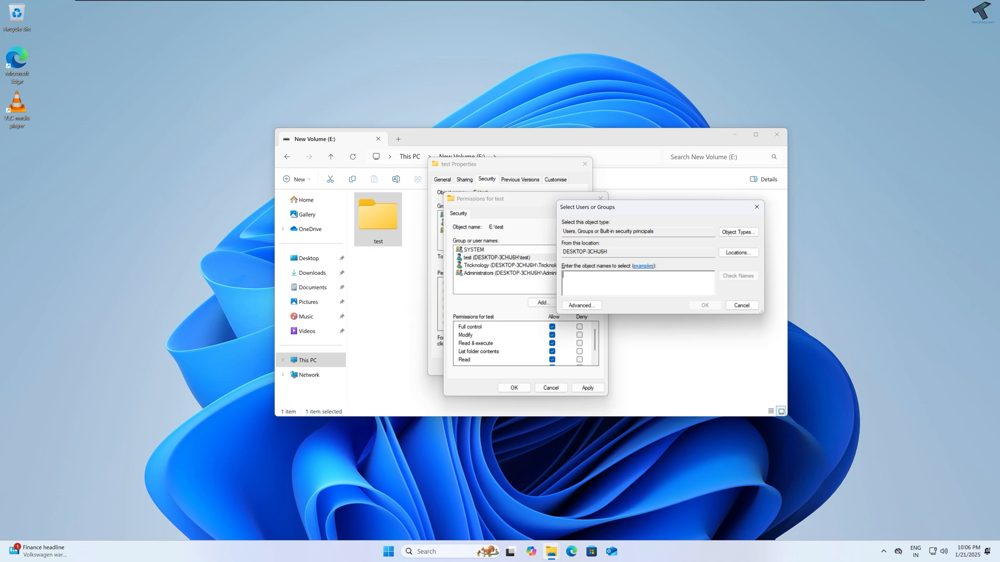
Add 'Everyone' with full control and apply the permission changes.
{"action": "type", "text": "everyone"}
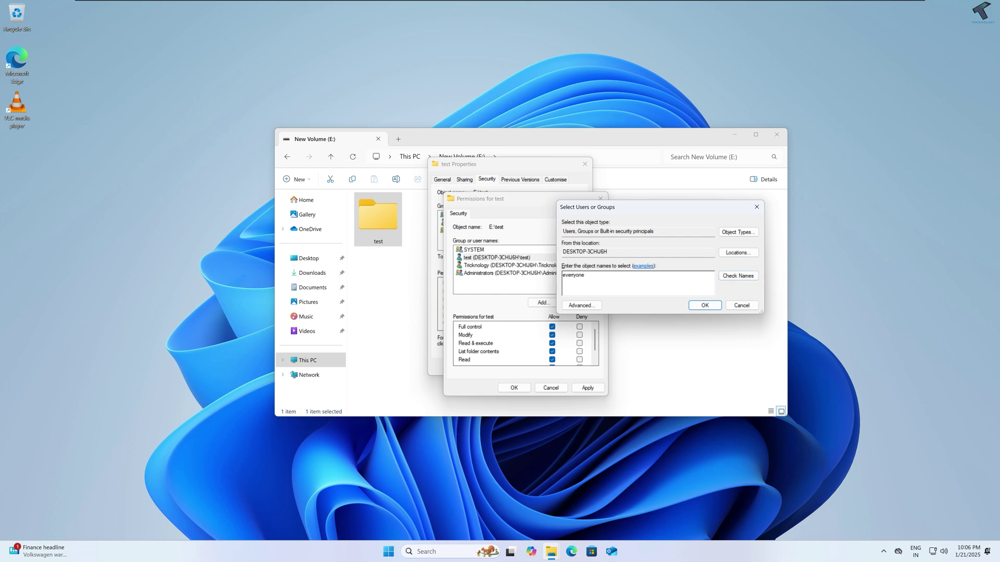
{"action": "key", "text": "BackSpace"}
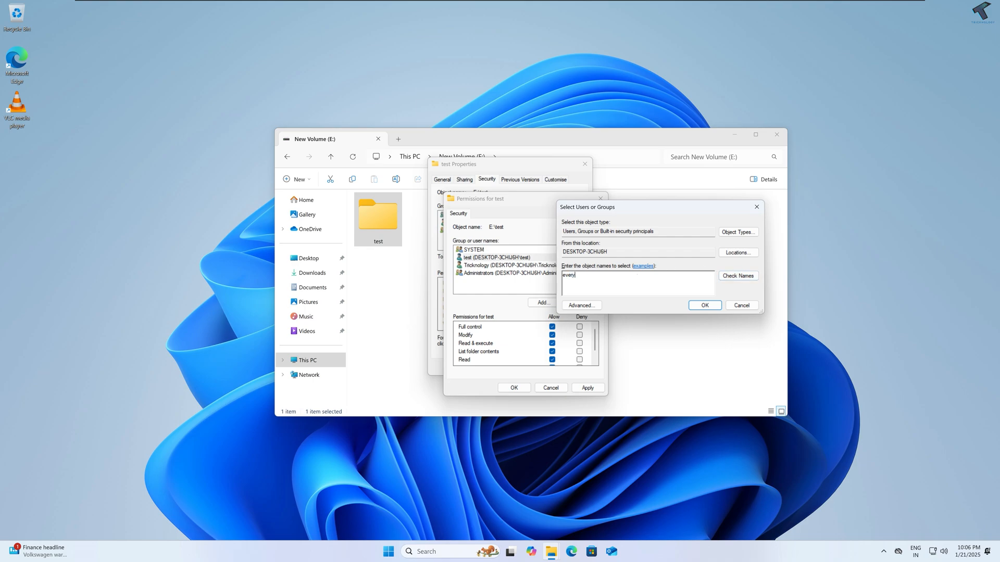
{"action": "left_click", "coordinate": [738, 276]}
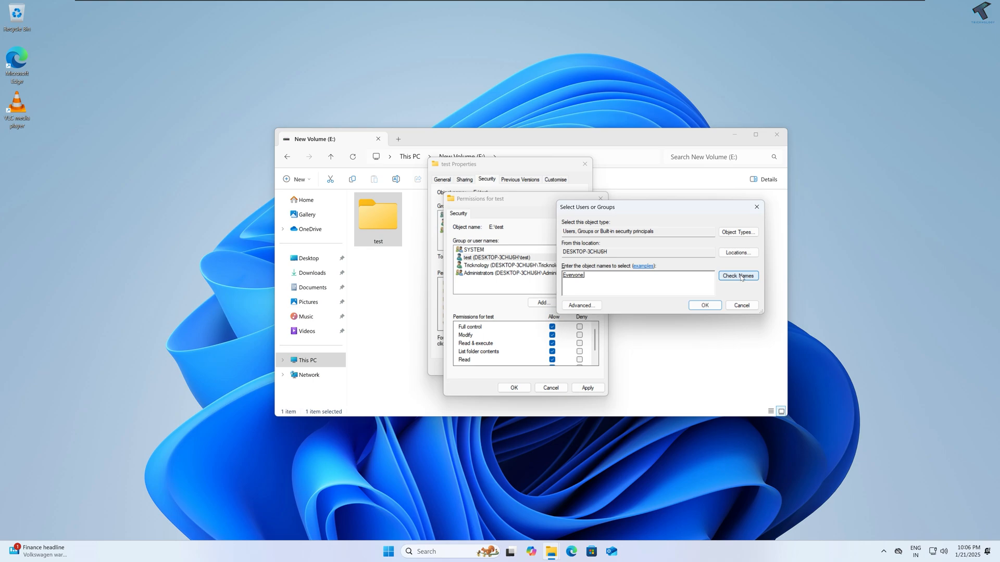
{"action": "left_click", "coordinate": [704, 305]}
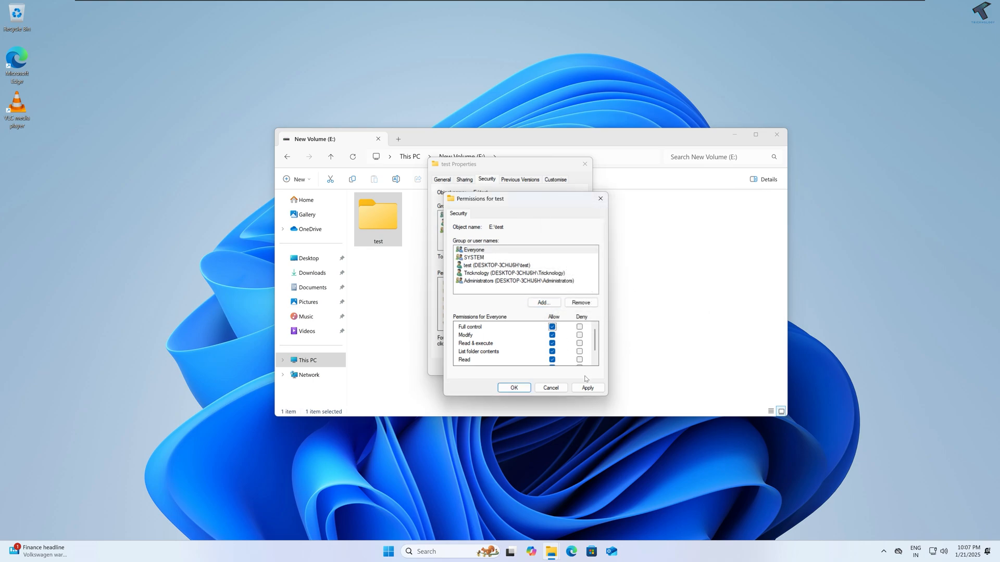
{"action": "left_click", "coordinate": [514, 388]}
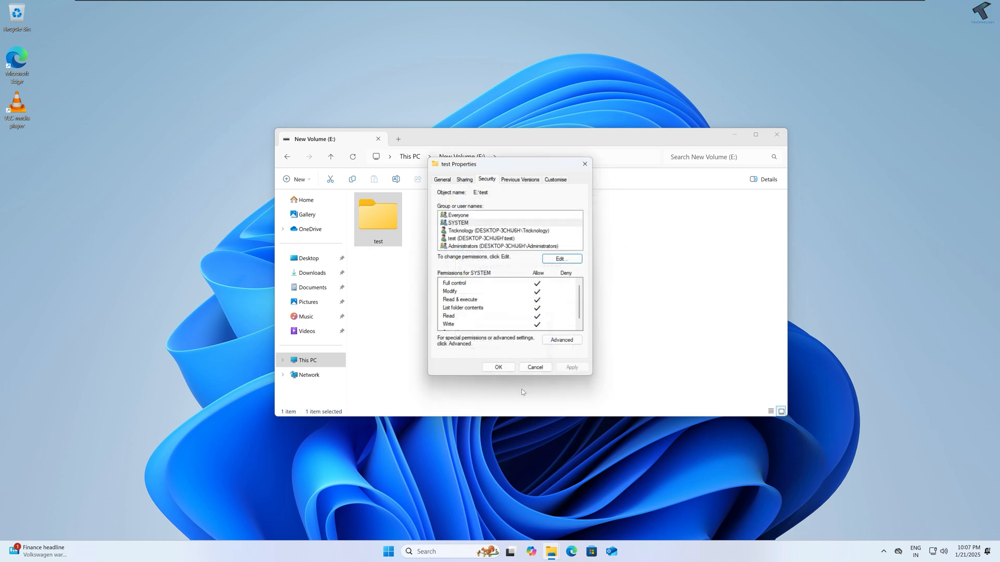
Reopen the test folder's Properties and go to its Advanced security settings.
{"action": "left_click", "coordinate": [534, 367]}
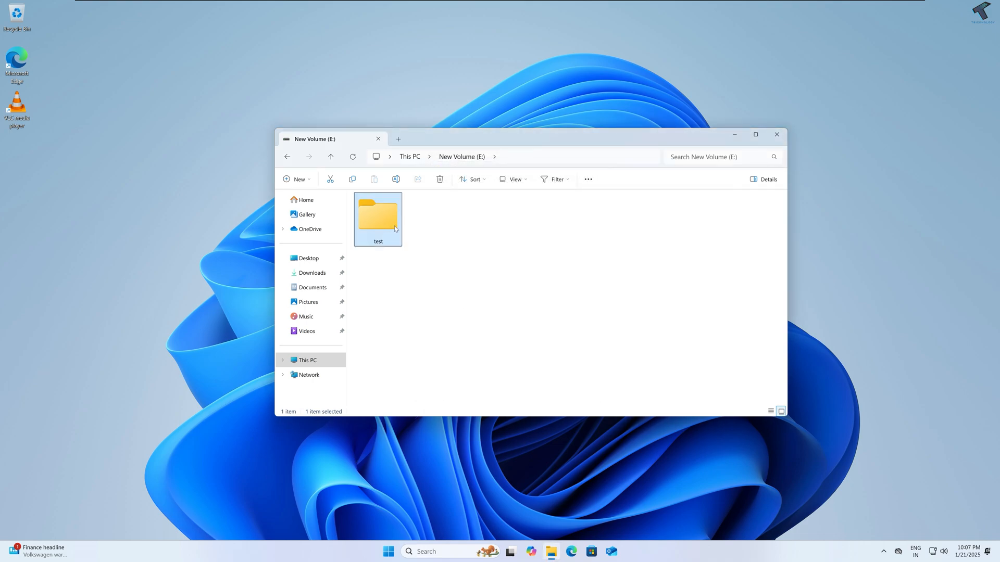
{"action": "right_click", "coordinate": [395, 229]}
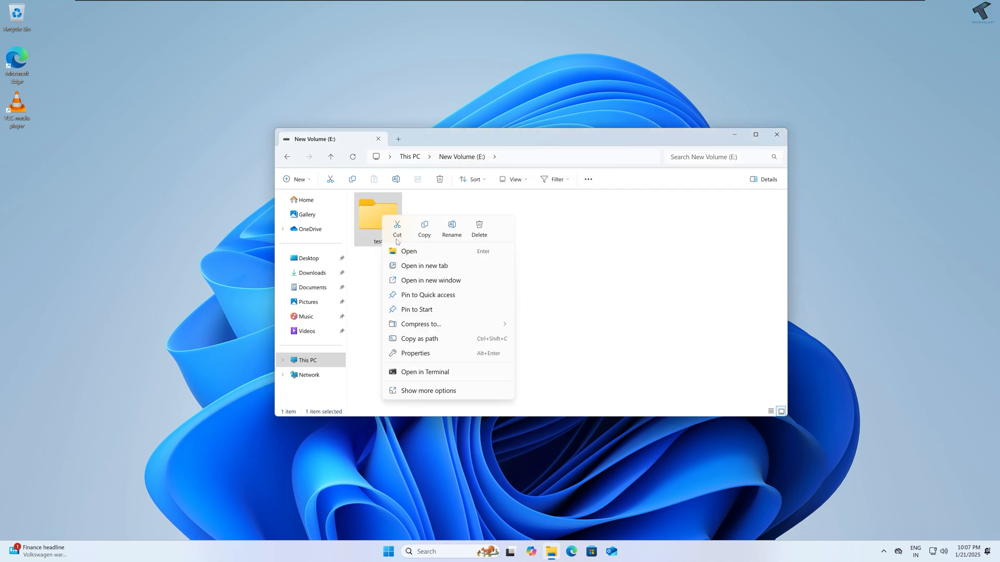
{"action": "left_click", "coordinate": [415, 353]}
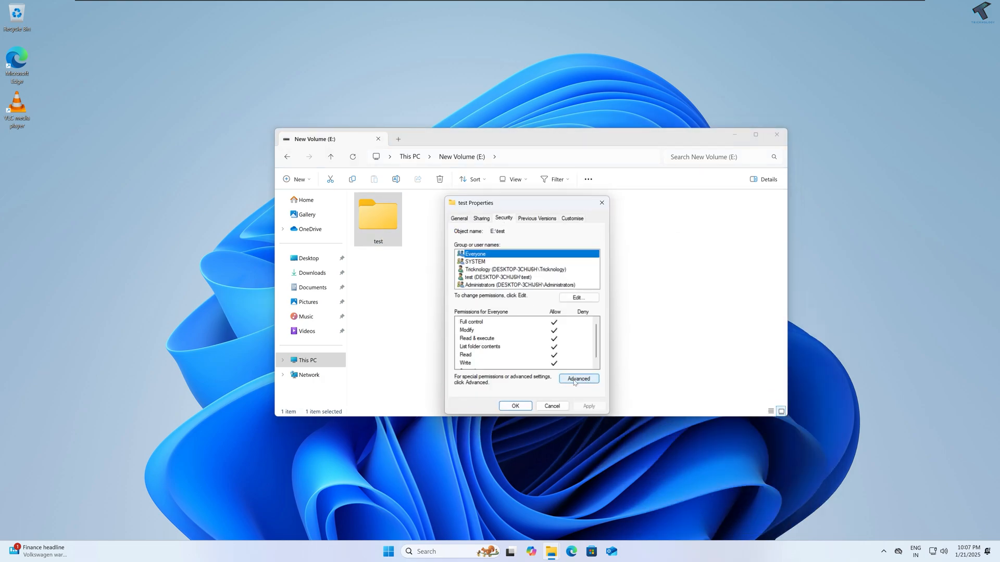
{"action": "left_click", "coordinate": [578, 379]}
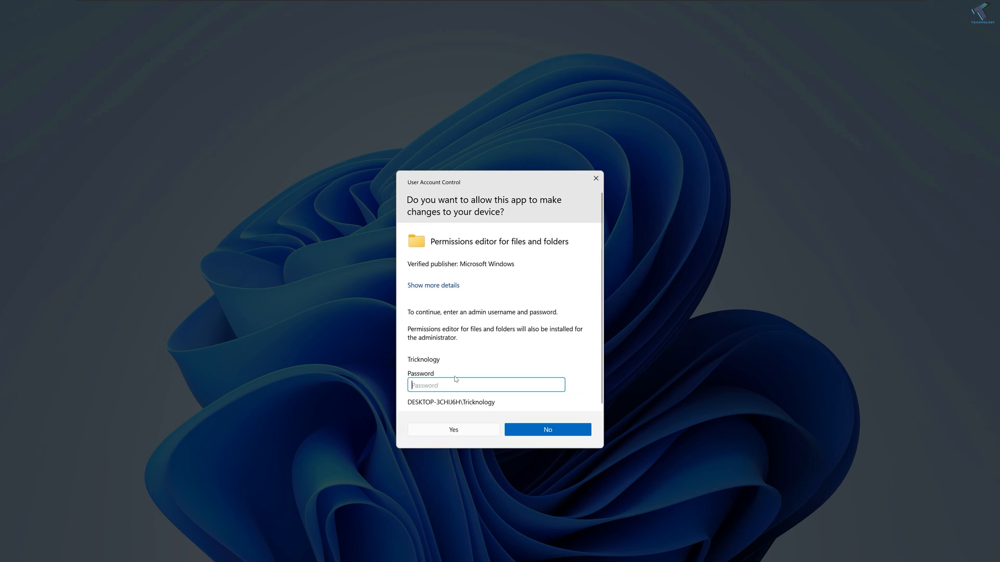
Enter the administrator password in the UAC credential prompt.
{"action": "type", "text": "•"}
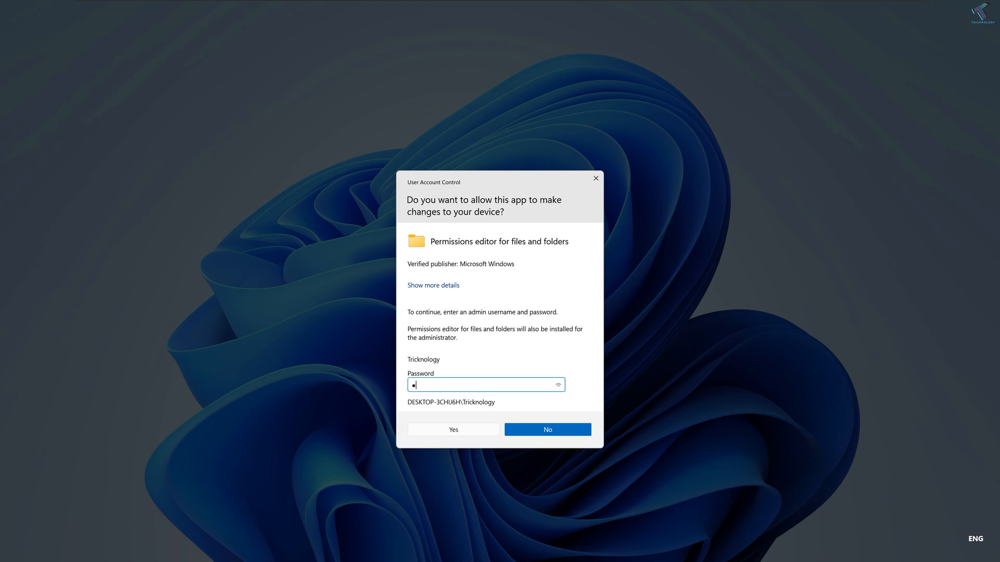
{"action": "type", "text": "••"}
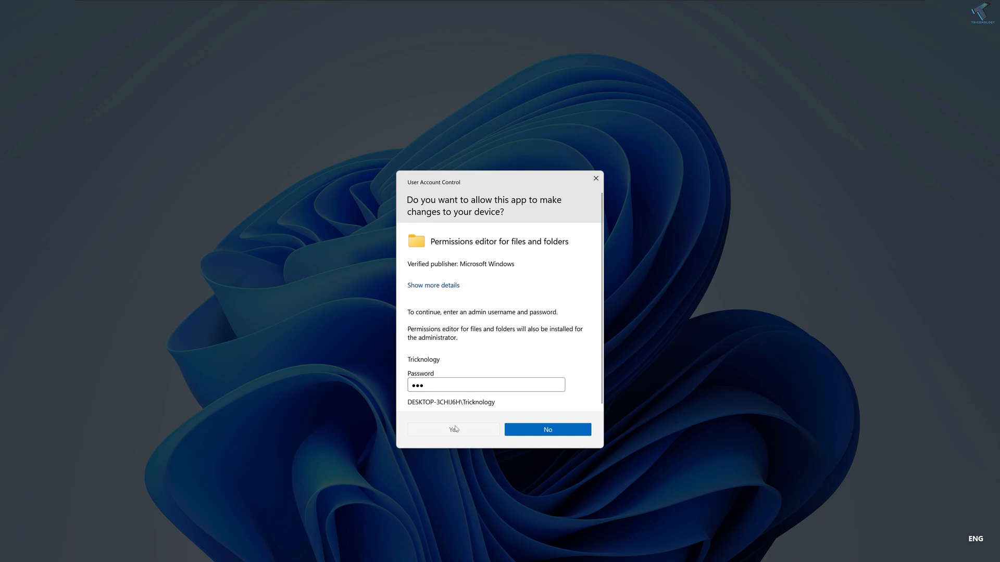
Make the user 'test' the owner of the test folder.
{"action": "left_click", "coordinate": [453, 429]}
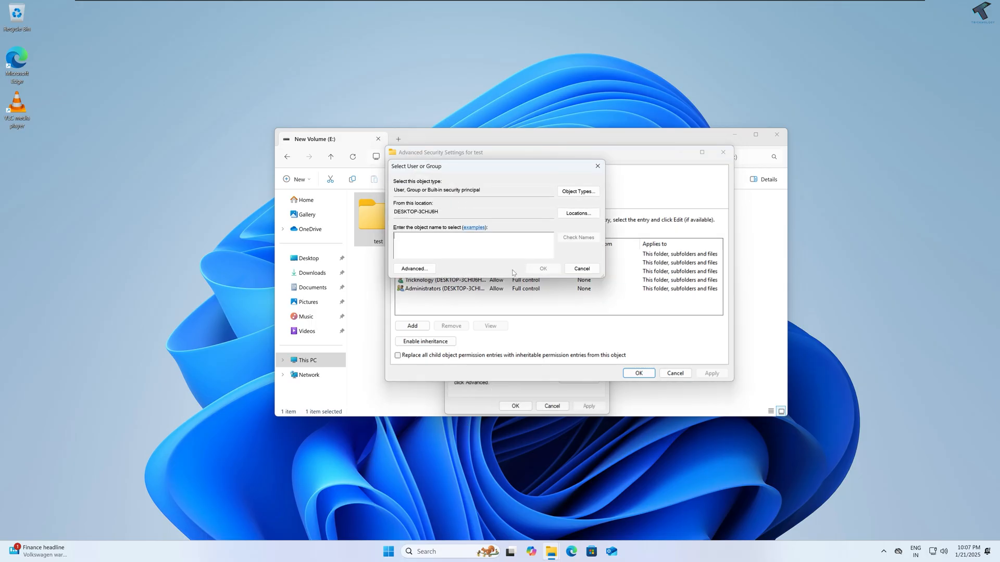
{"action": "type", "text": "test"}
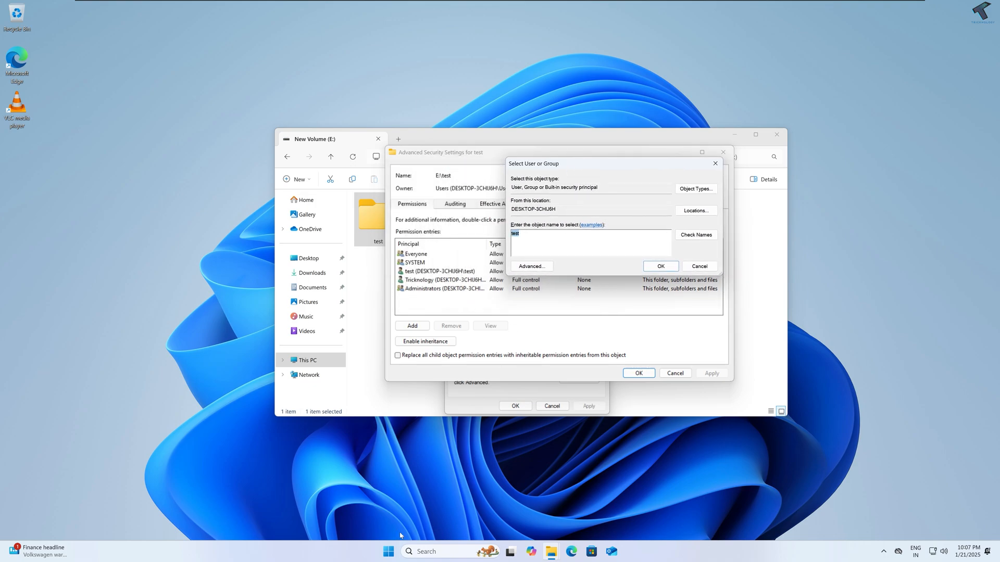
{"action": "left_click", "coordinate": [387, 551]}
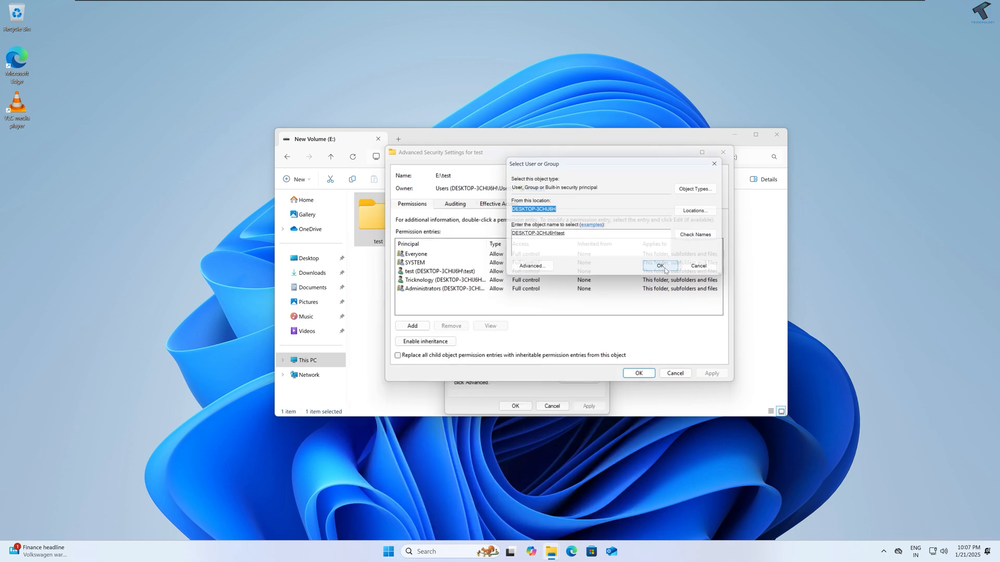
{"action": "left_click", "coordinate": [660, 266]}
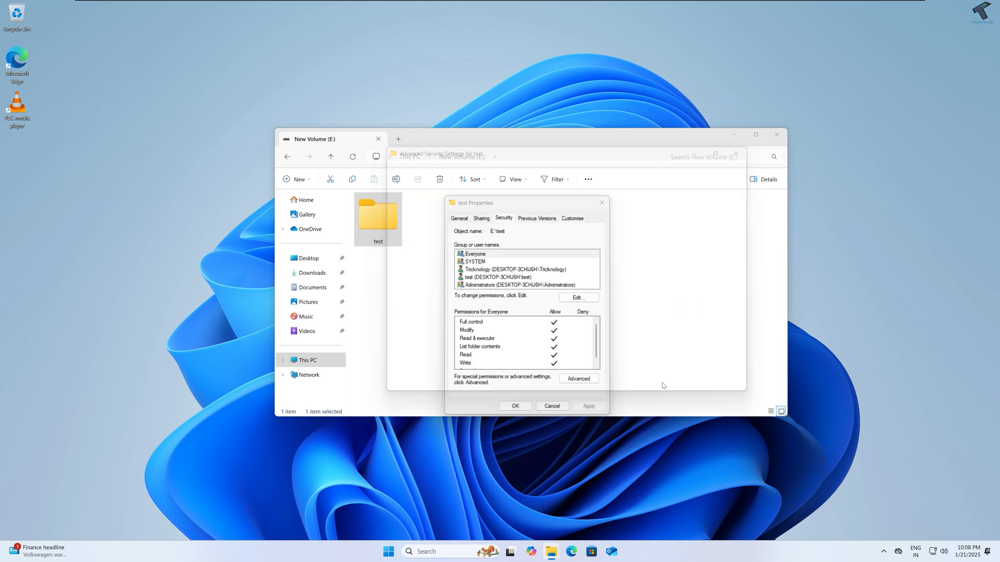
Add a Full control entry for 'test' covering the folder, subfolders and files.
{"action": "left_click", "coordinate": [578, 379]}
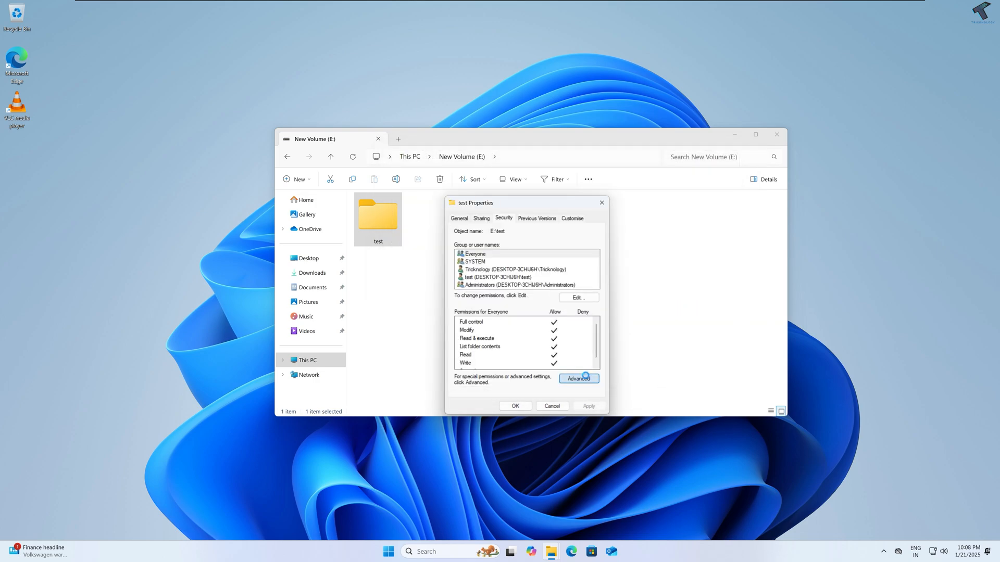
{"action": "left_click", "coordinate": [579, 379]}
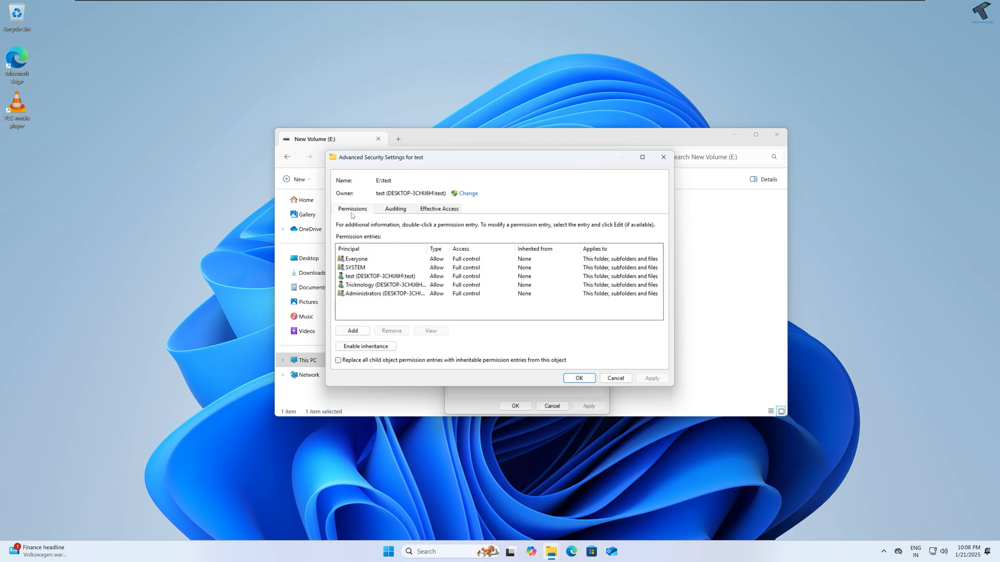
{"action": "left_click", "coordinate": [352, 330]}
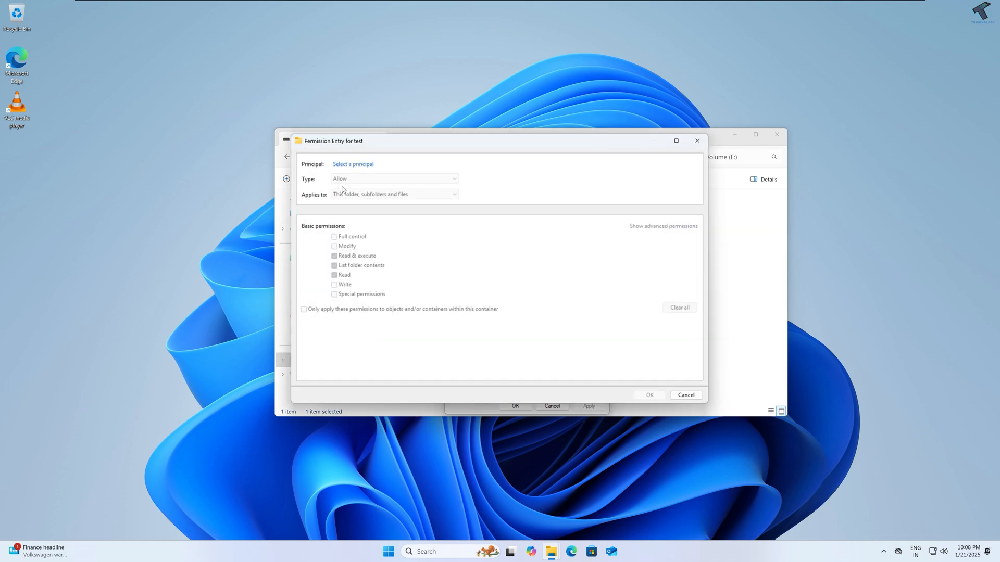
{"action": "left_click", "coordinate": [353, 164]}
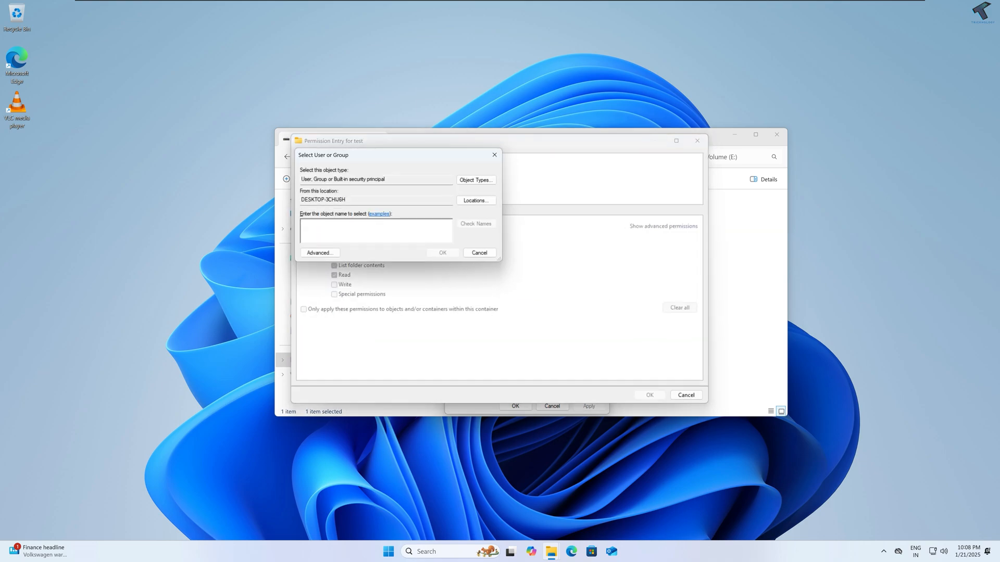
{"action": "type", "text": "test"}
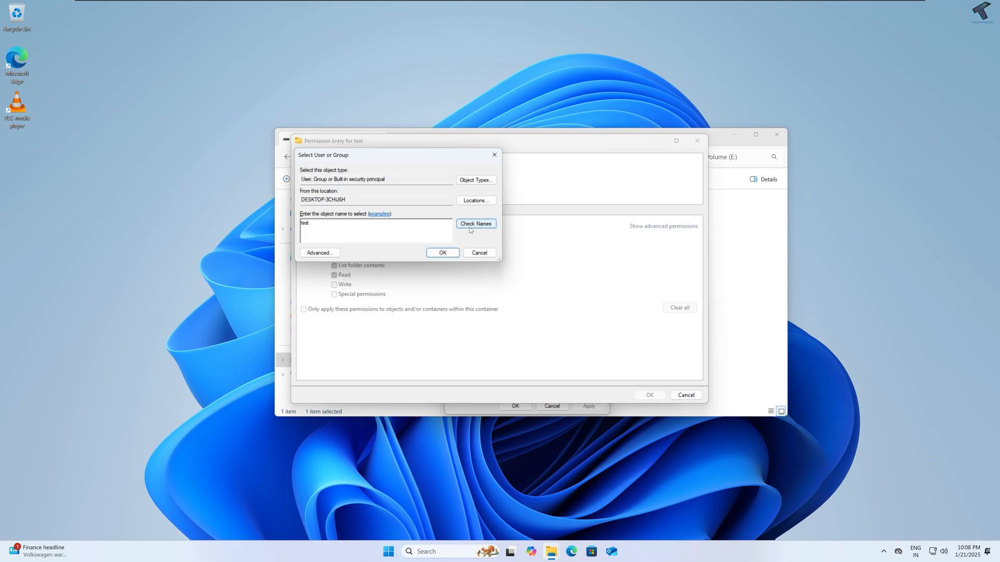
{"action": "left_click", "coordinate": [476, 223]}
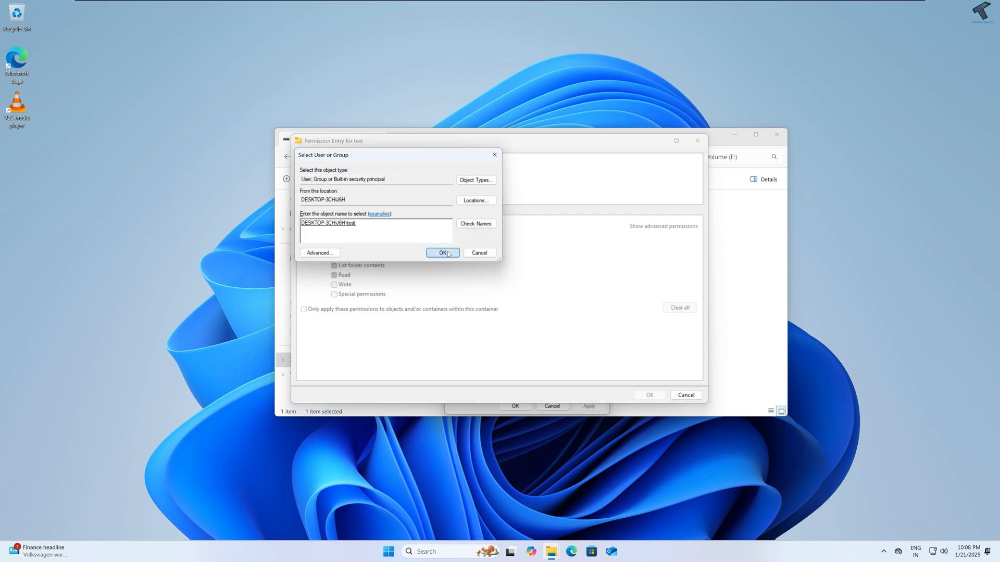
{"action": "left_click", "coordinate": [441, 253]}
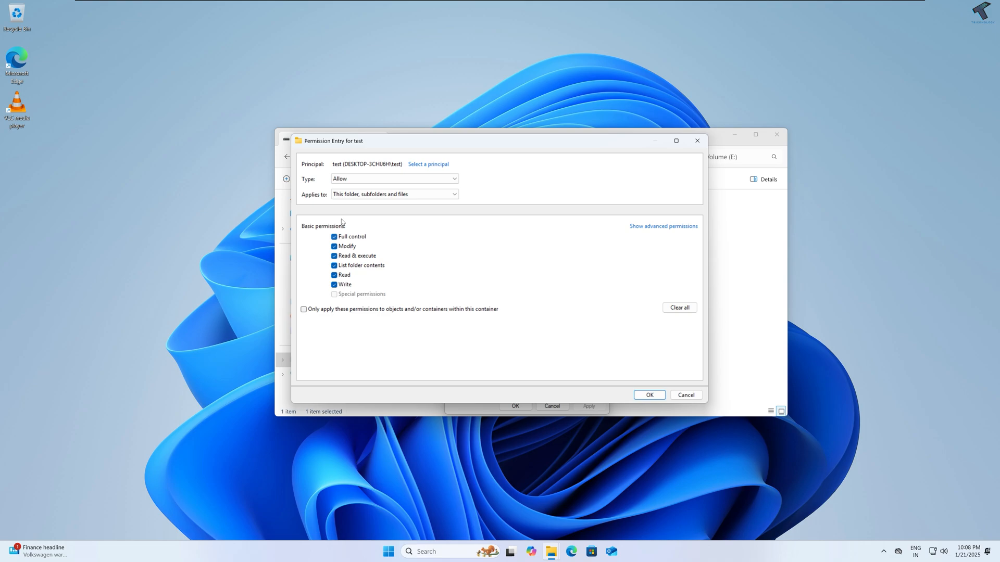
{"action": "left_click", "coordinate": [394, 194]}
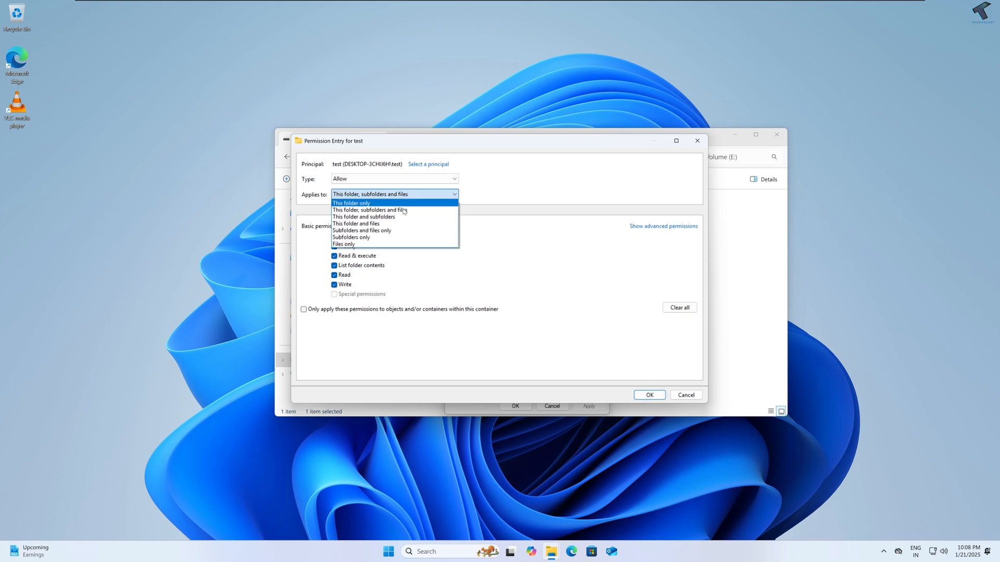
{"action": "mouse_move", "coordinate": [413, 212]}
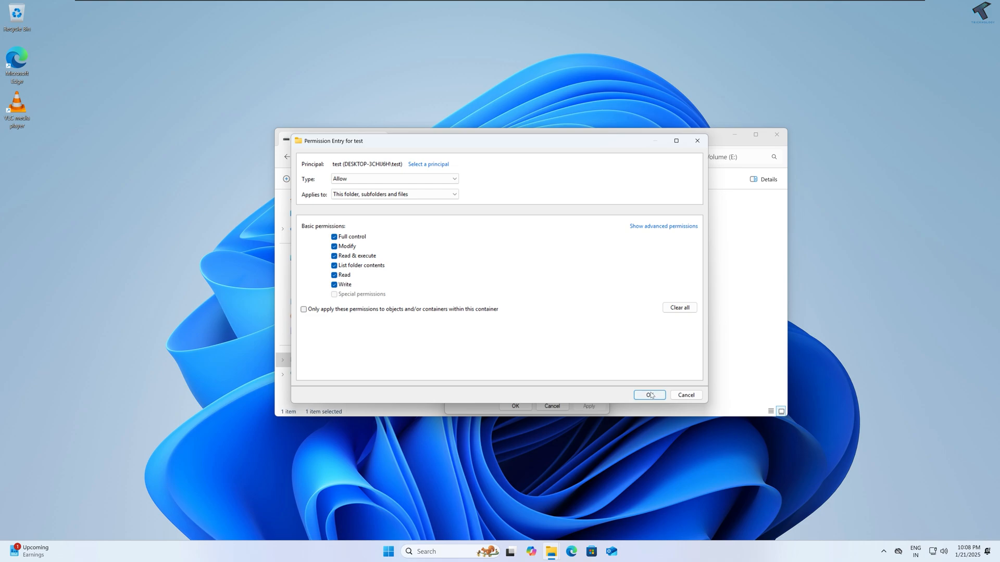
{"action": "left_click", "coordinate": [649, 395]}
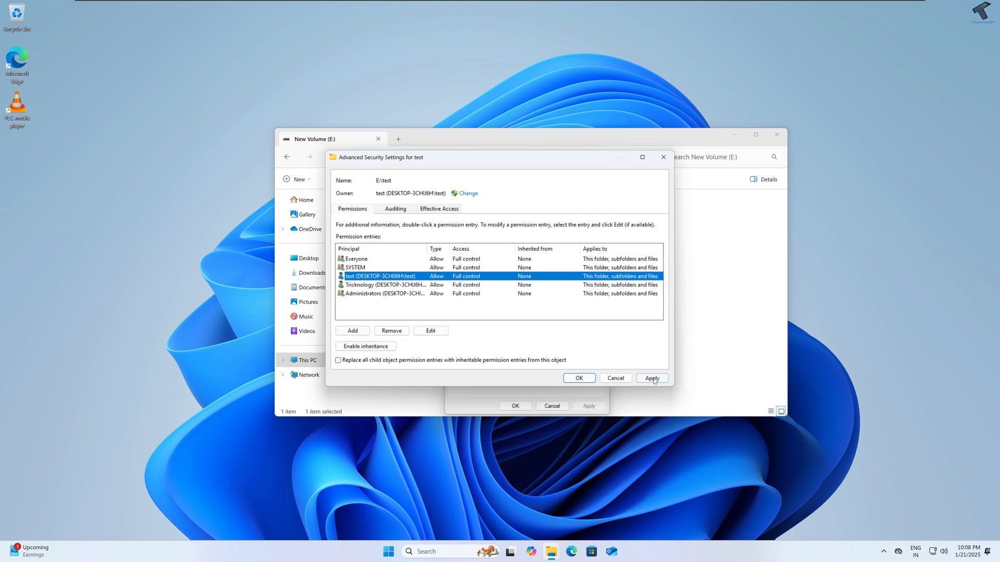
Apply the advanced security settings and close the test folder's Properties.
{"action": "left_click", "coordinate": [652, 378]}
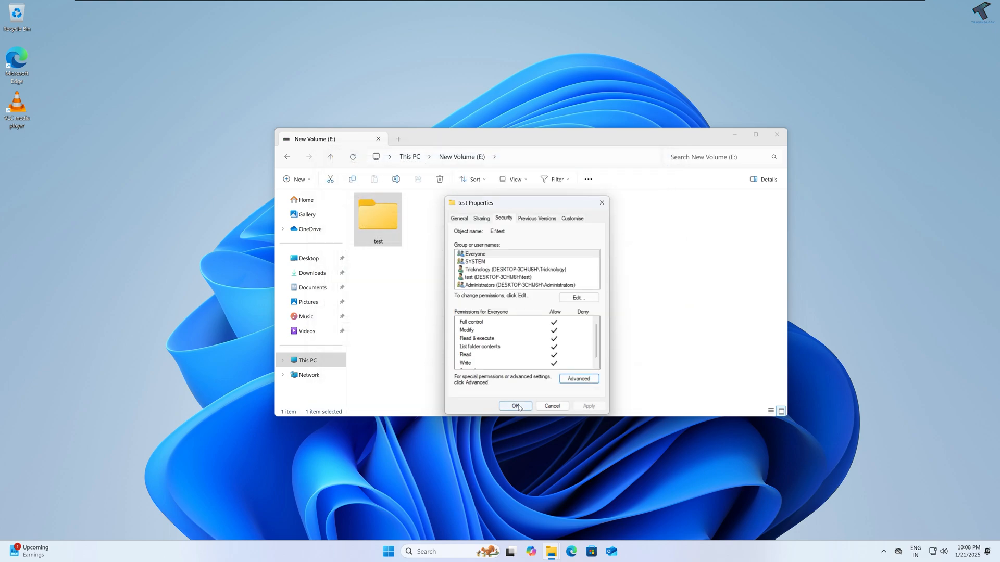
{"action": "left_click", "coordinate": [515, 406]}
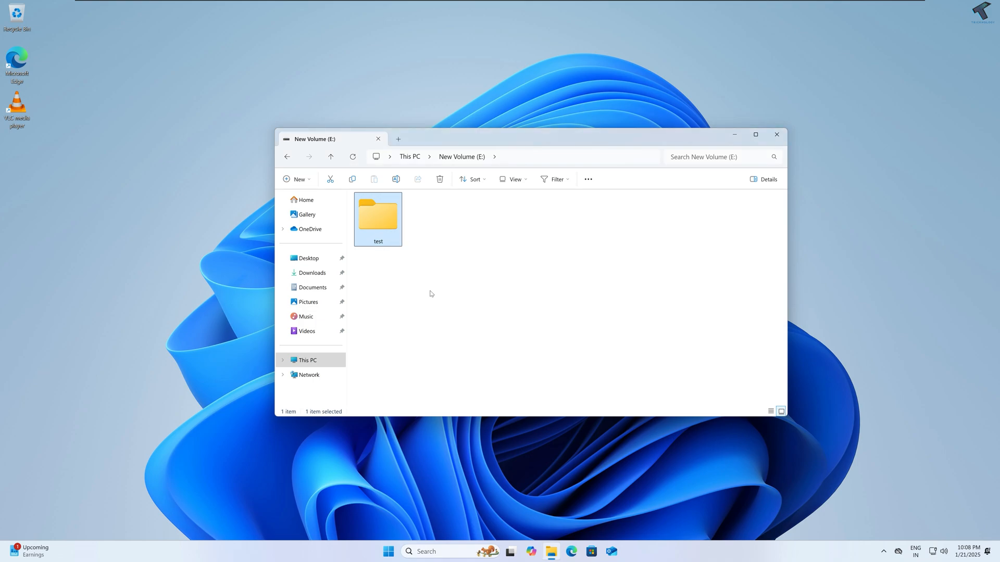
{"action": "mouse_move", "coordinate": [452, 433]}
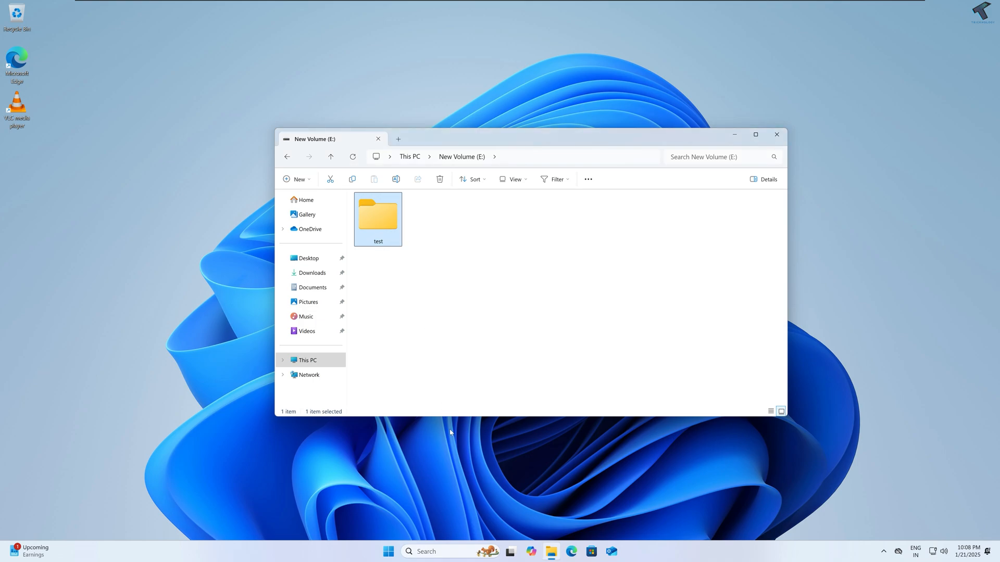
{"action": "mouse_move", "coordinate": [436, 449]}
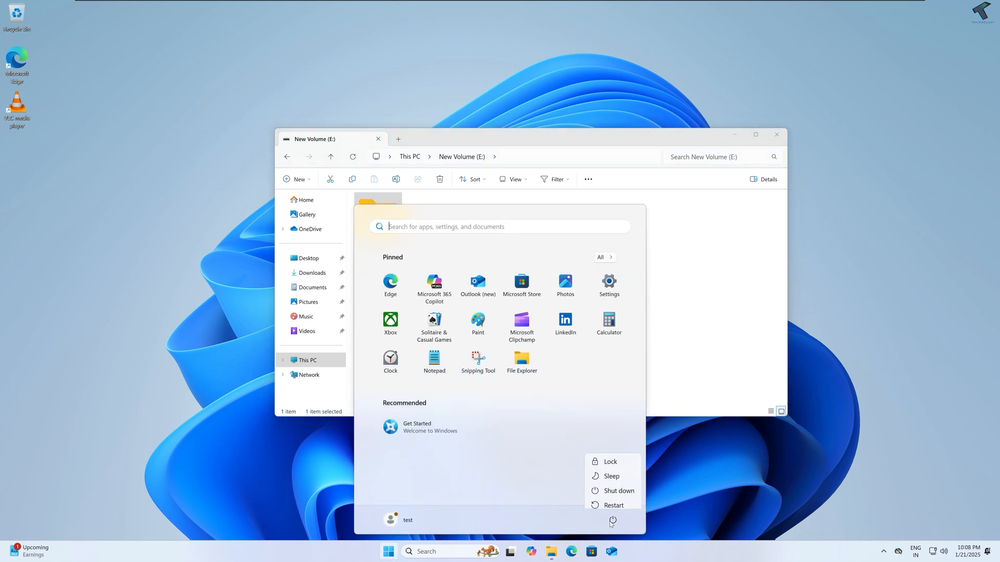
Lock the session and sign in as a different user.
{"action": "left_click", "coordinate": [611, 461]}
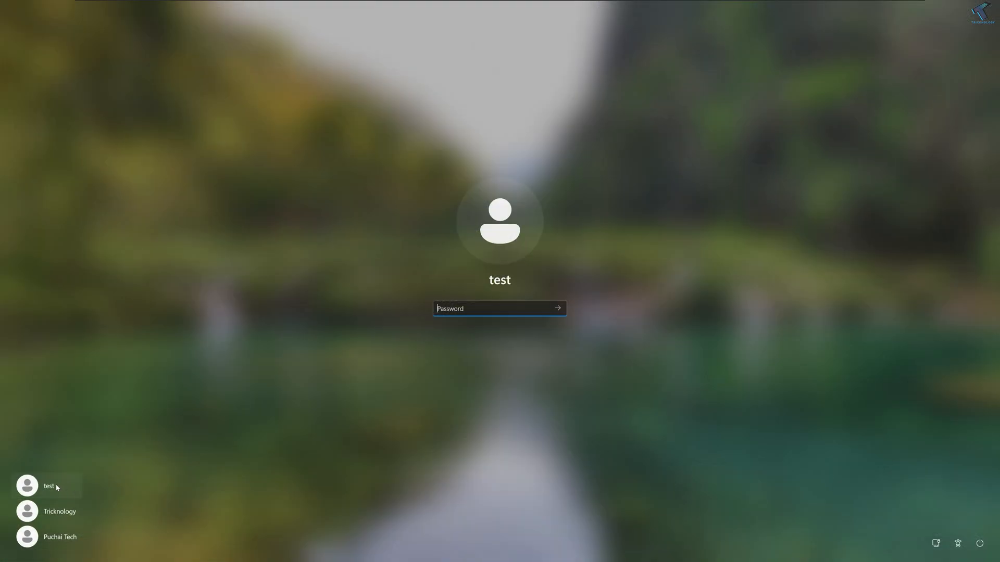
{"action": "left_click", "coordinate": [58, 511]}
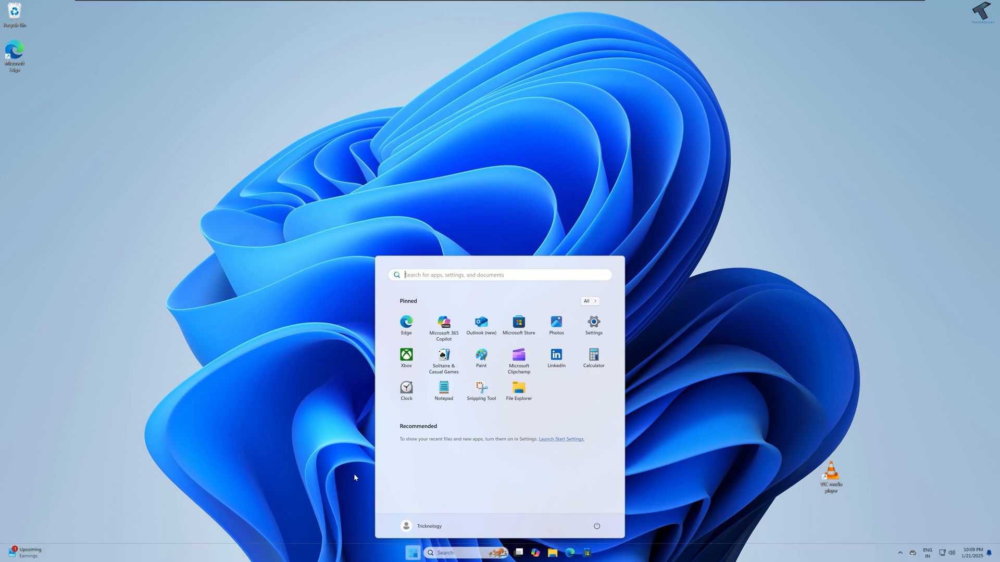
Open Control Panel from search, view by Large icons, and open User Accounts.
{"action": "type", "text": "control pane"}
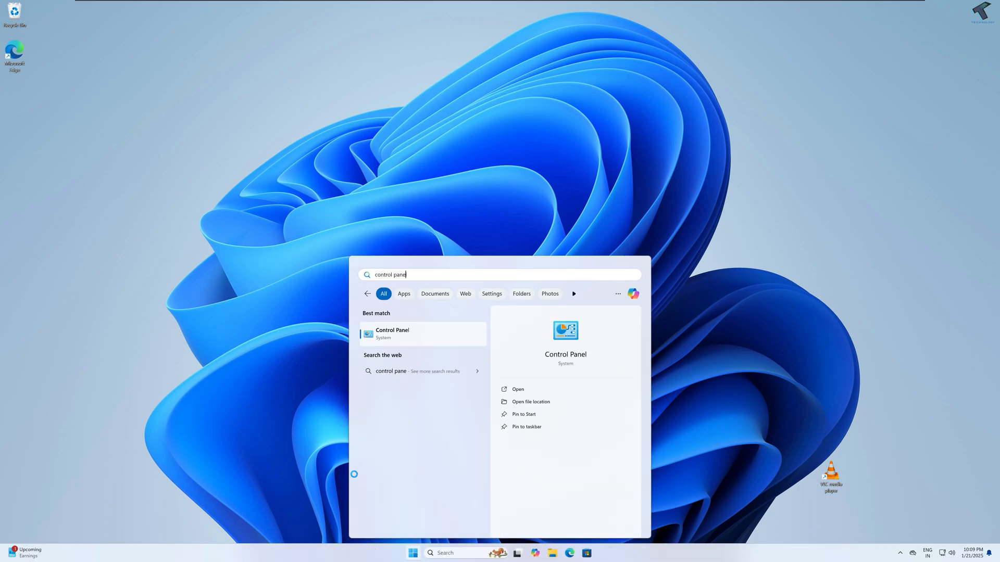
{"action": "left_click", "coordinate": [392, 334]}
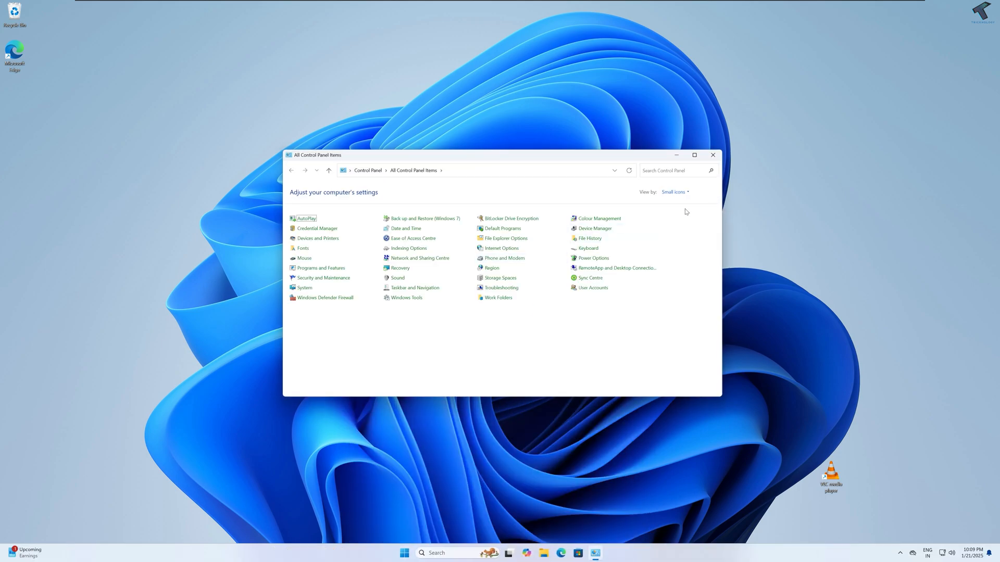
{"action": "left_click", "coordinate": [673, 192]}
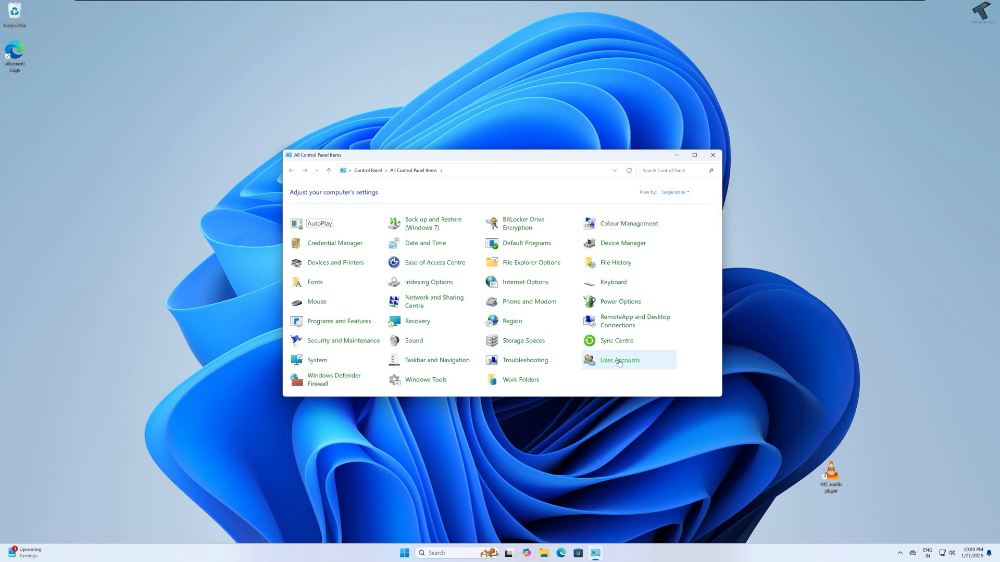
{"action": "left_click", "coordinate": [619, 360]}
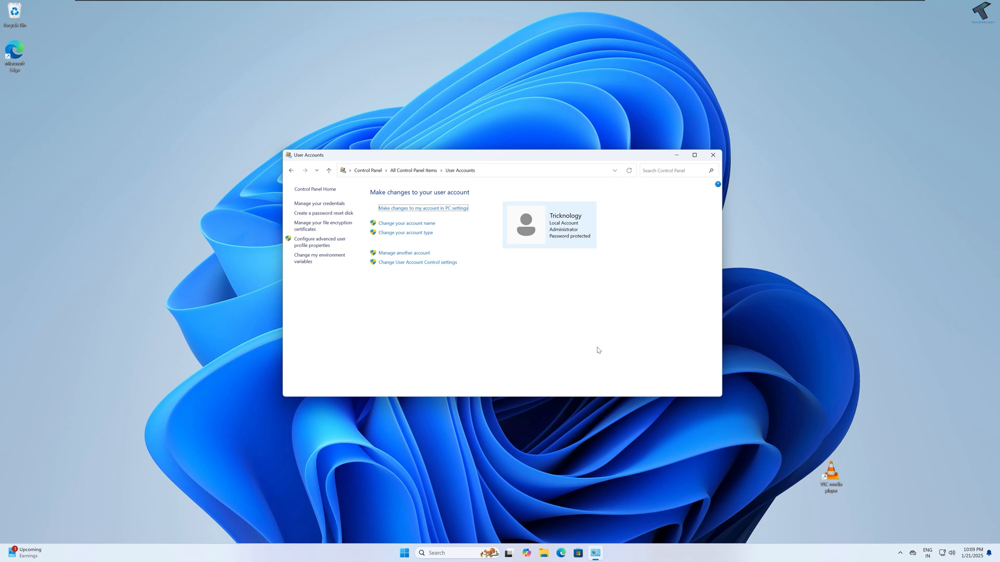
{"action": "mouse_move", "coordinate": [436, 266]}
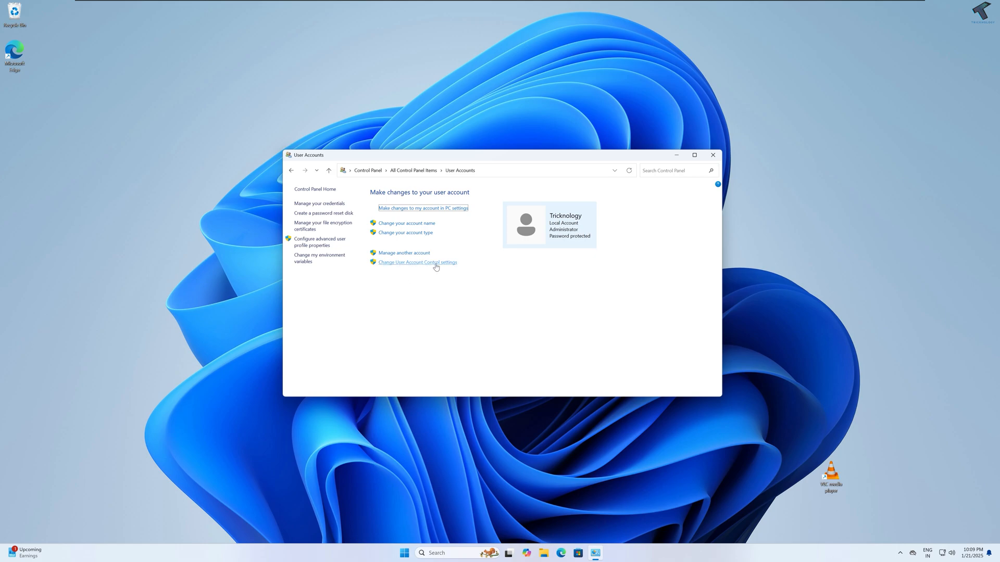
Approve the elevation prompt, lower the UAC slider to Never notify, and save.
{"action": "left_click", "coordinate": [418, 262]}
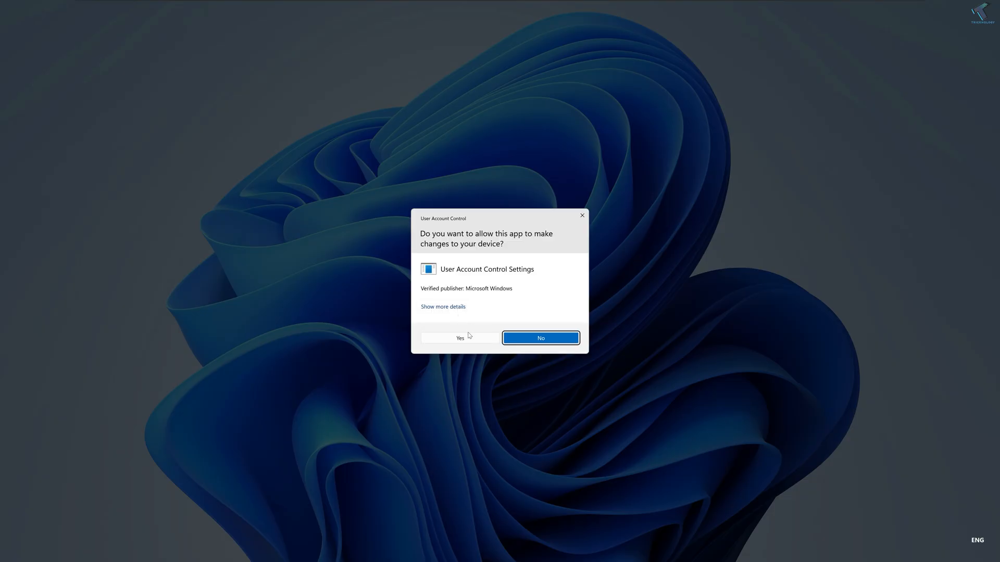
{"action": "left_click", "coordinate": [459, 338]}
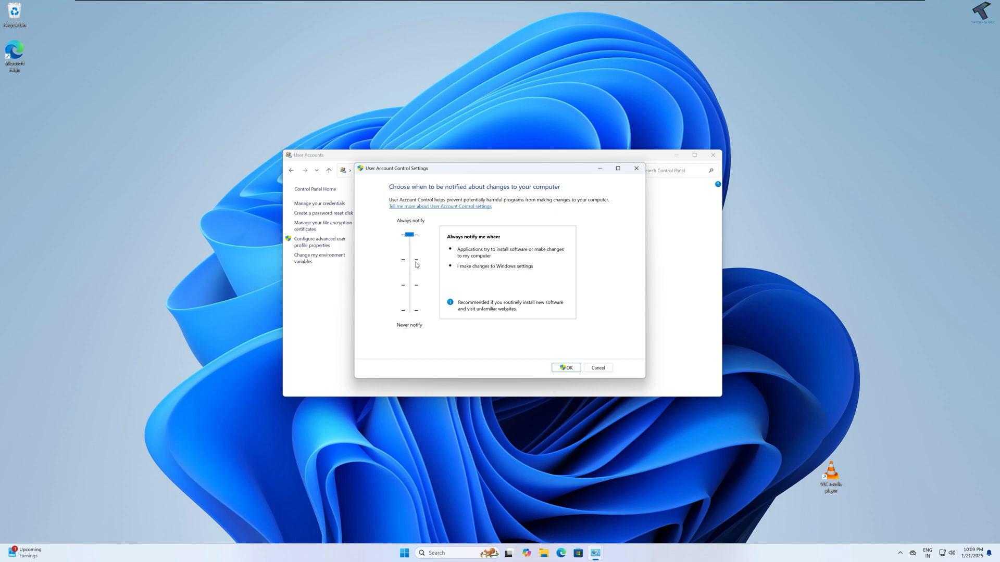
{"action": "left_click_drag", "start_coordinate": [410, 235], "coordinate": [410, 311]}
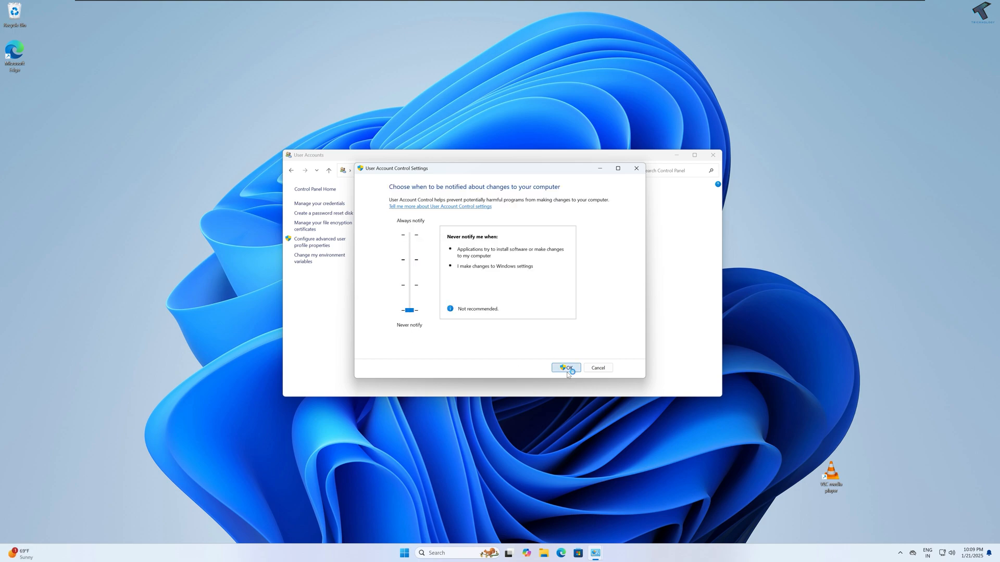
{"action": "left_click", "coordinate": [565, 367]}
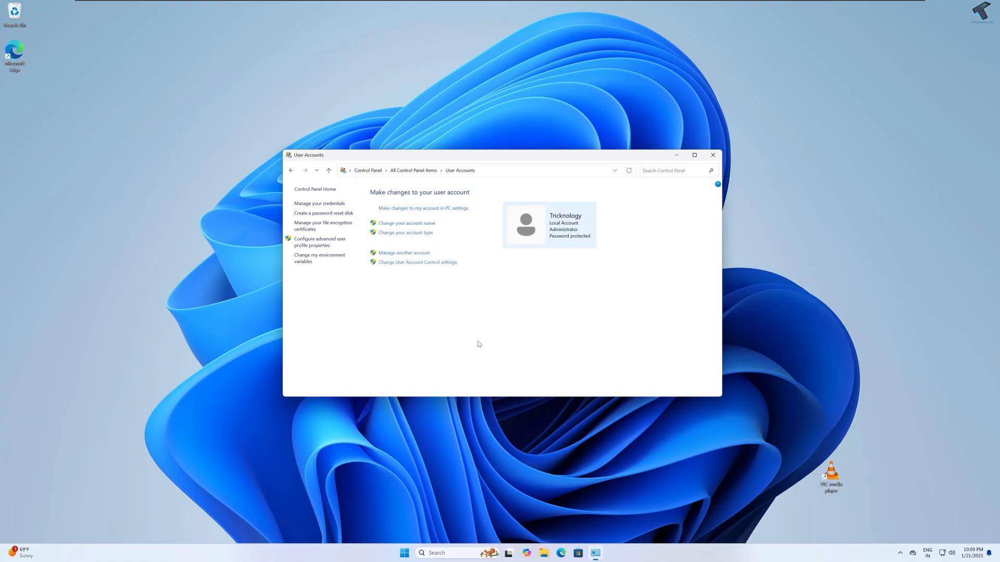
{"action": "left_click", "coordinate": [404, 553]}
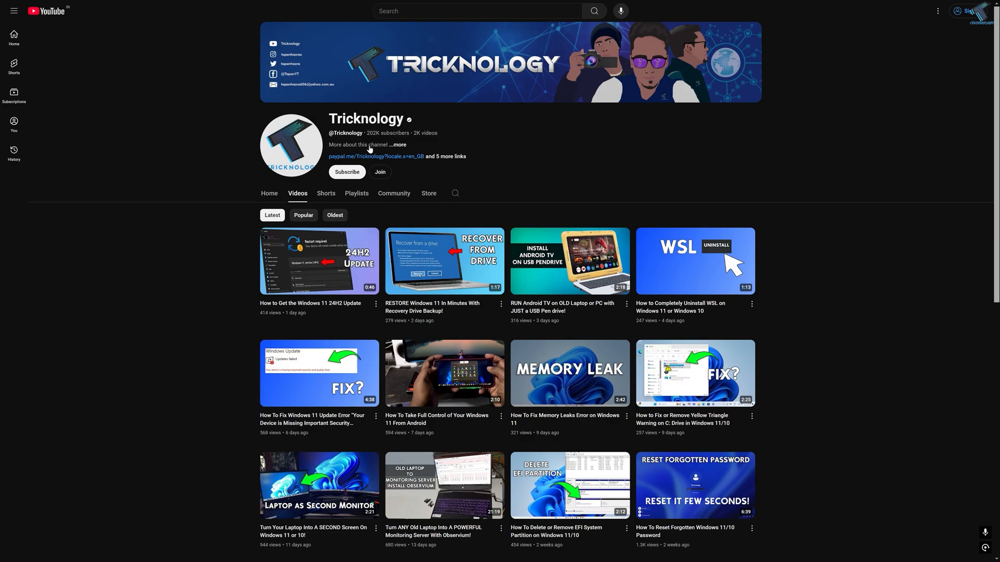
{"action": "scroll", "scroll_direction": "down", "scroll_amount": 3}
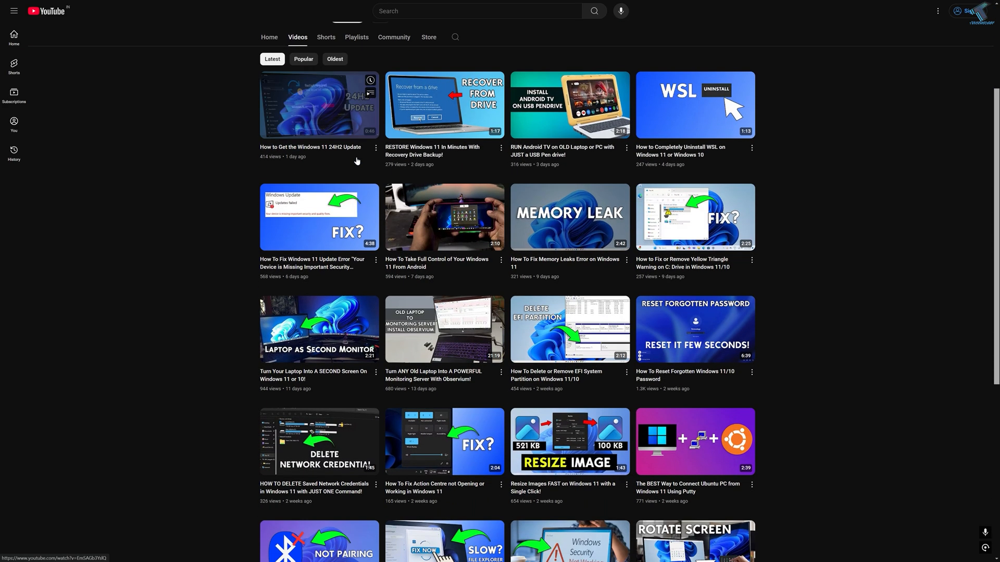
{"action": "scroll", "scroll_direction": "down", "scroll_amount": 3}
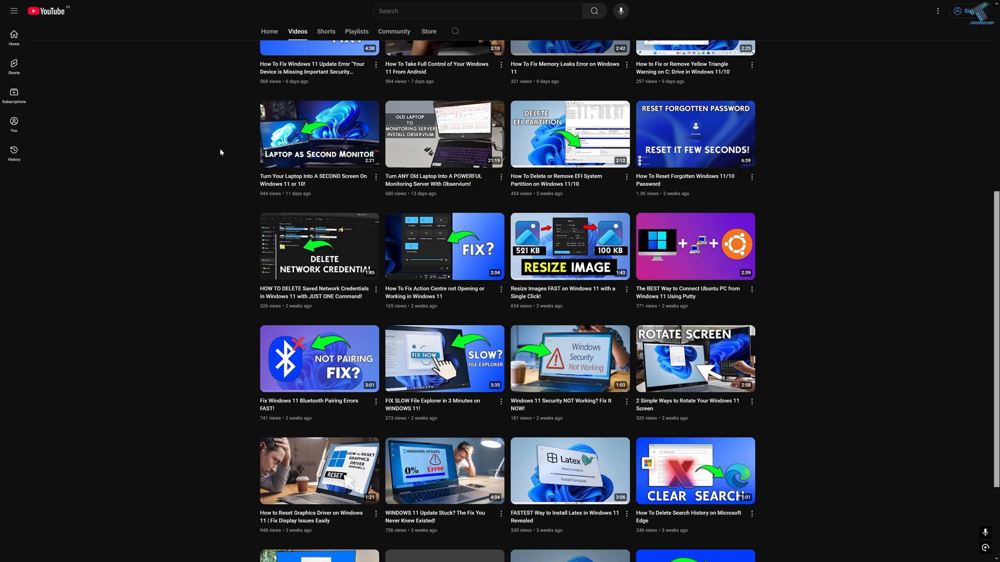
{"action": "scroll", "scroll_direction": "down", "scroll_amount": 3}
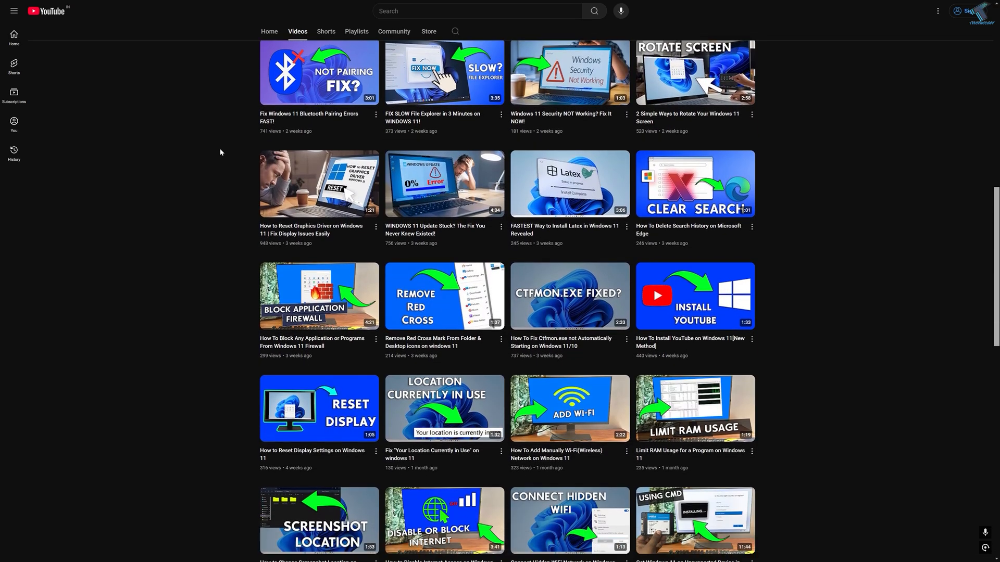
{"action": "scroll", "scroll_direction": "down", "scroll_amount": 3}
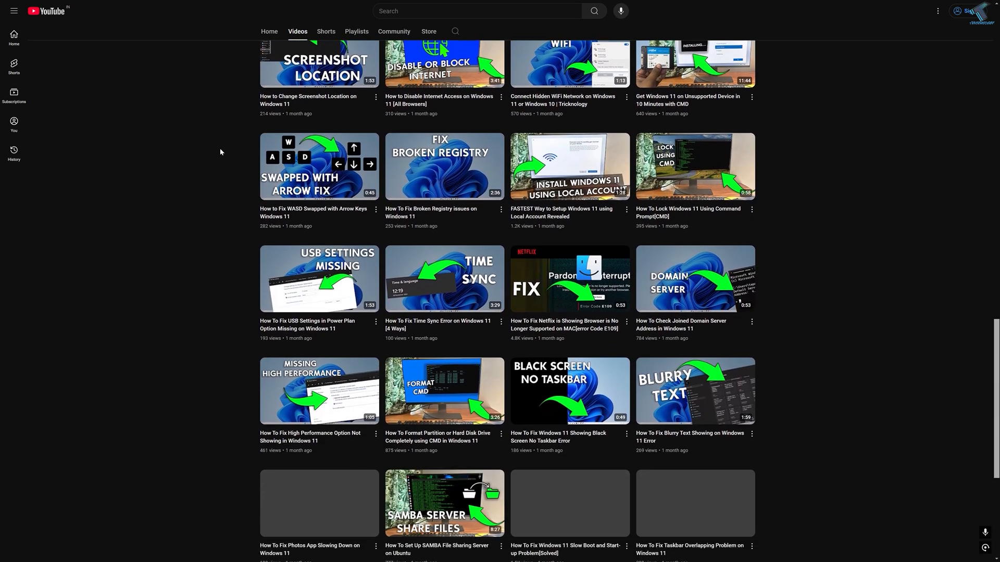
{"action": "scroll", "scroll_direction": "down", "scroll_amount": 3}
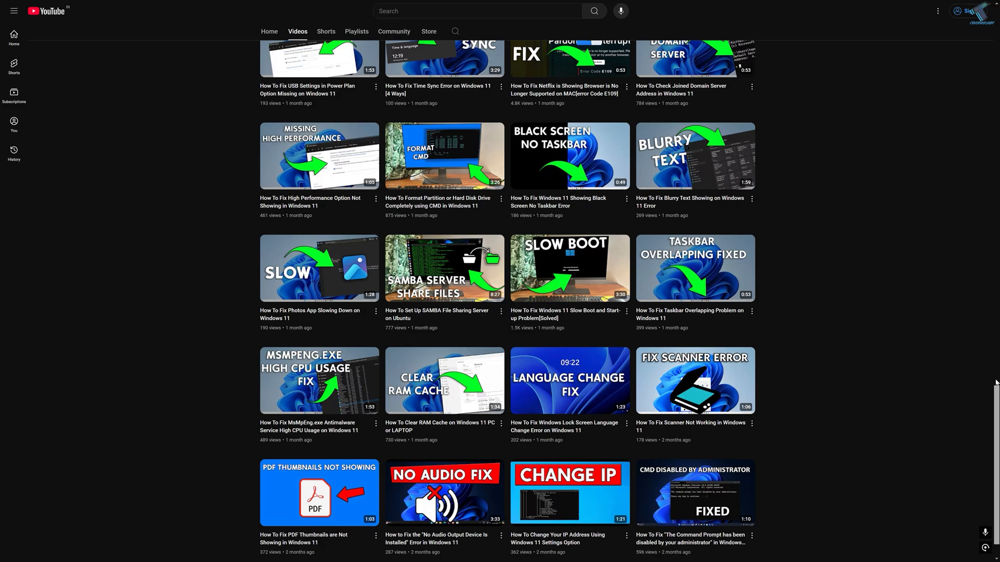